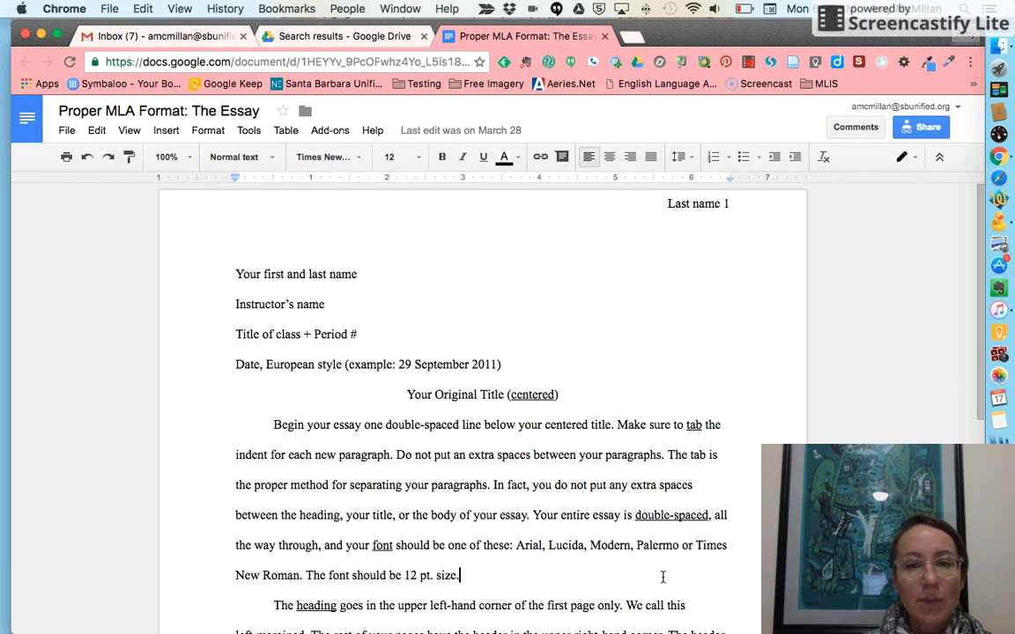
pyautogui.moveTo(409, 204)
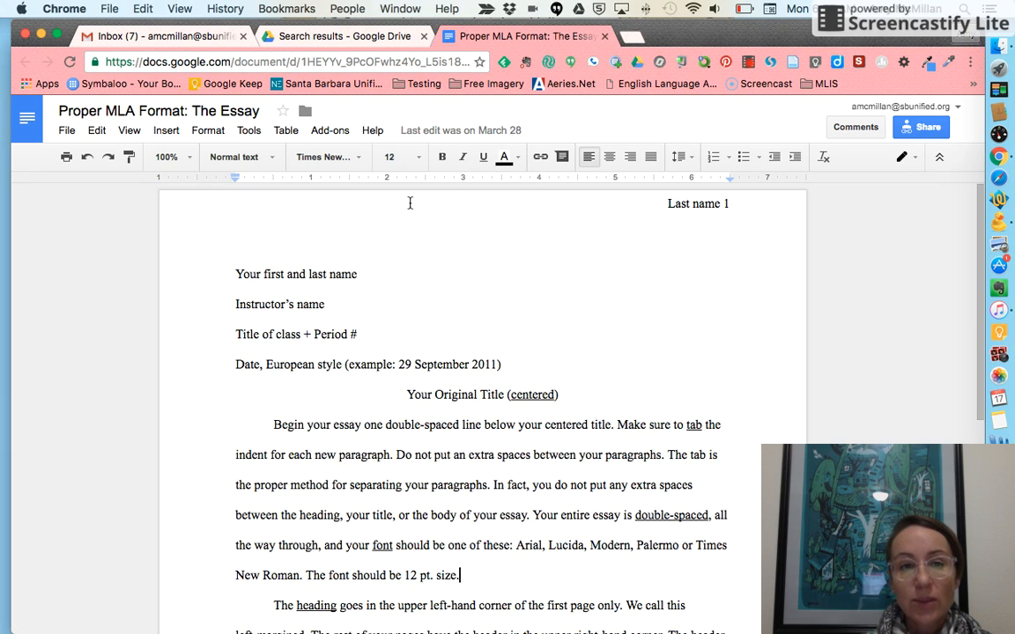
pyautogui.moveTo(321, 377)
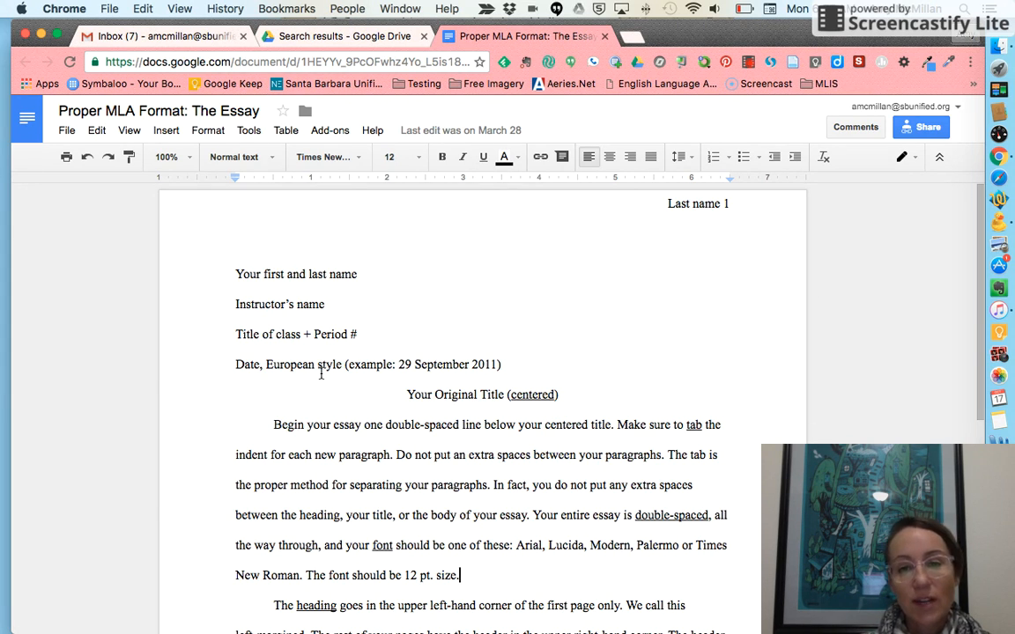
pyautogui.moveTo(292, 289)
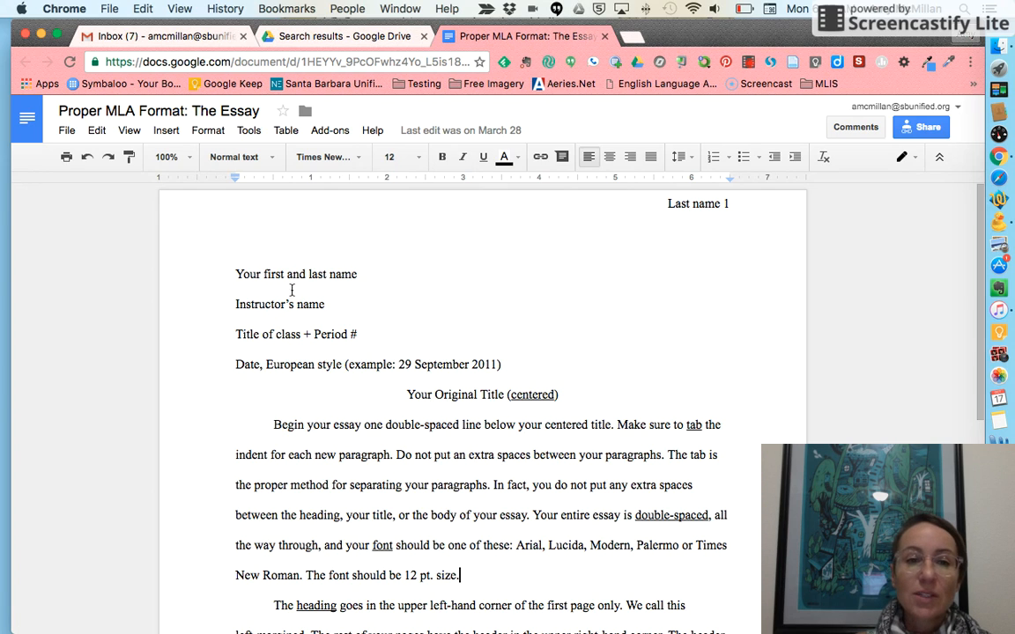
pyautogui.moveTo(601, 384)
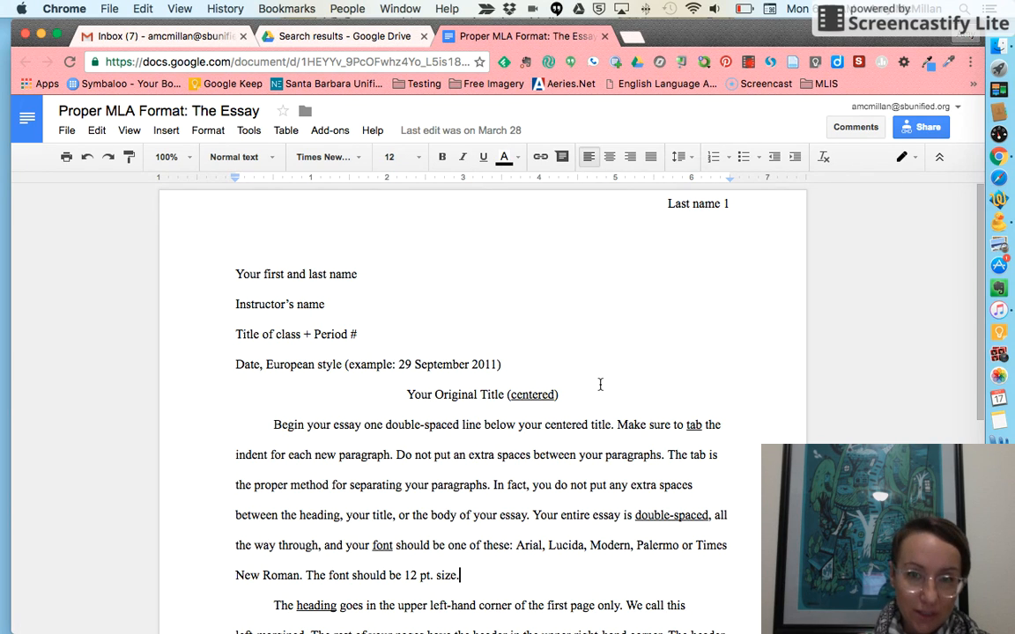
# Step: In Drive, open the shared 4 Last English class folder and check who it is shared with
pyautogui.click(343, 35)
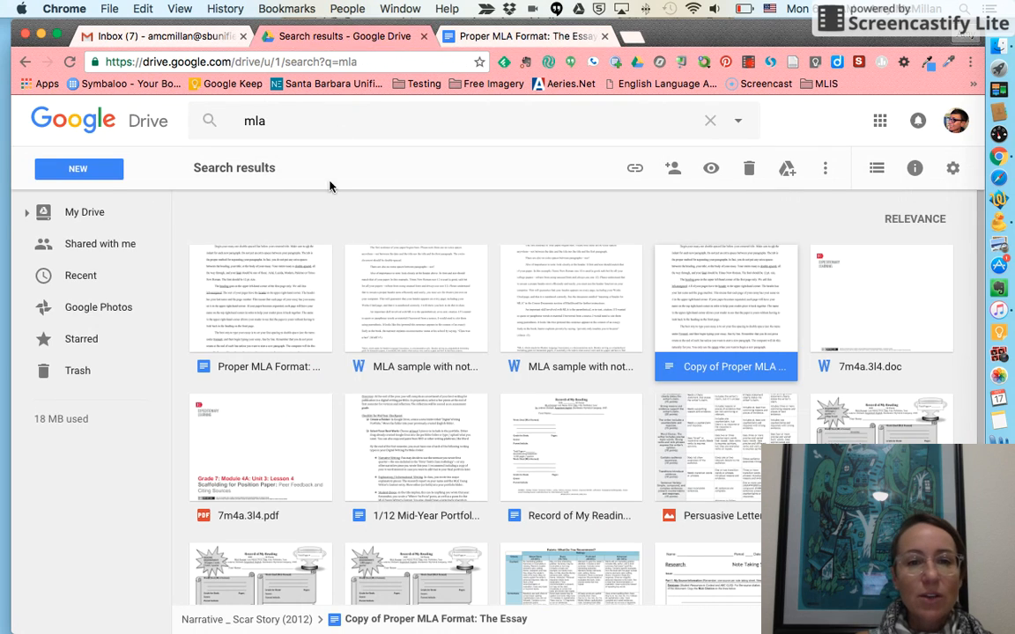
pyautogui.click(81, 211)
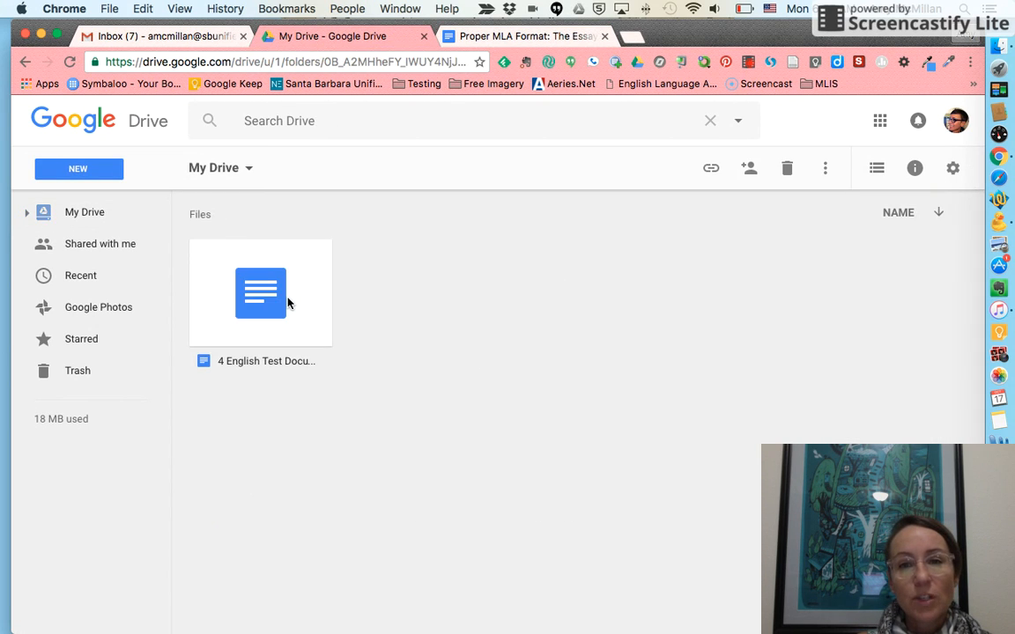
pyautogui.click(373, 168)
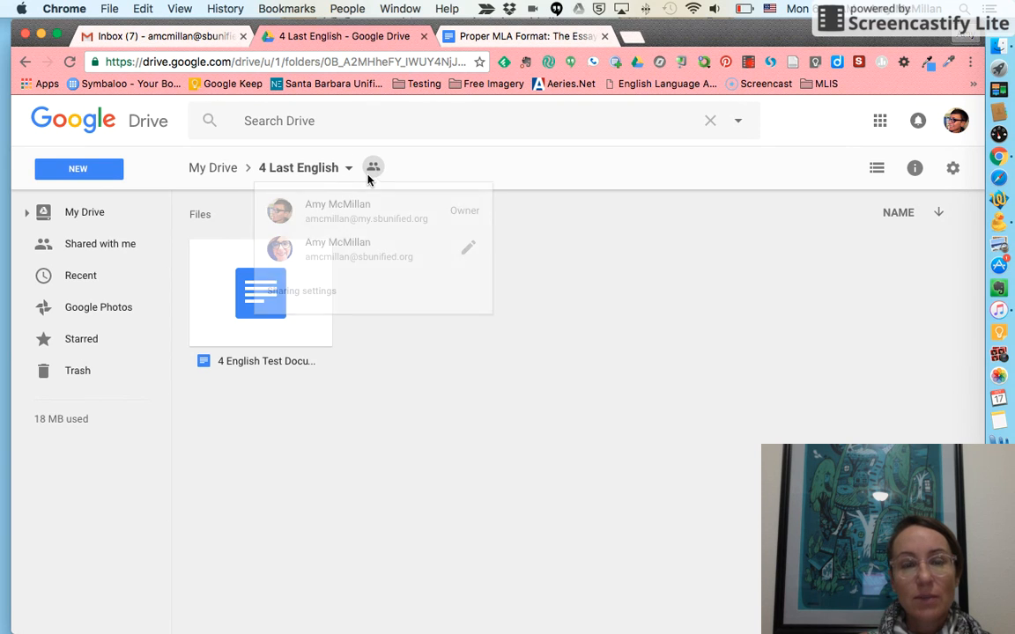
pyautogui.click(639, 317)
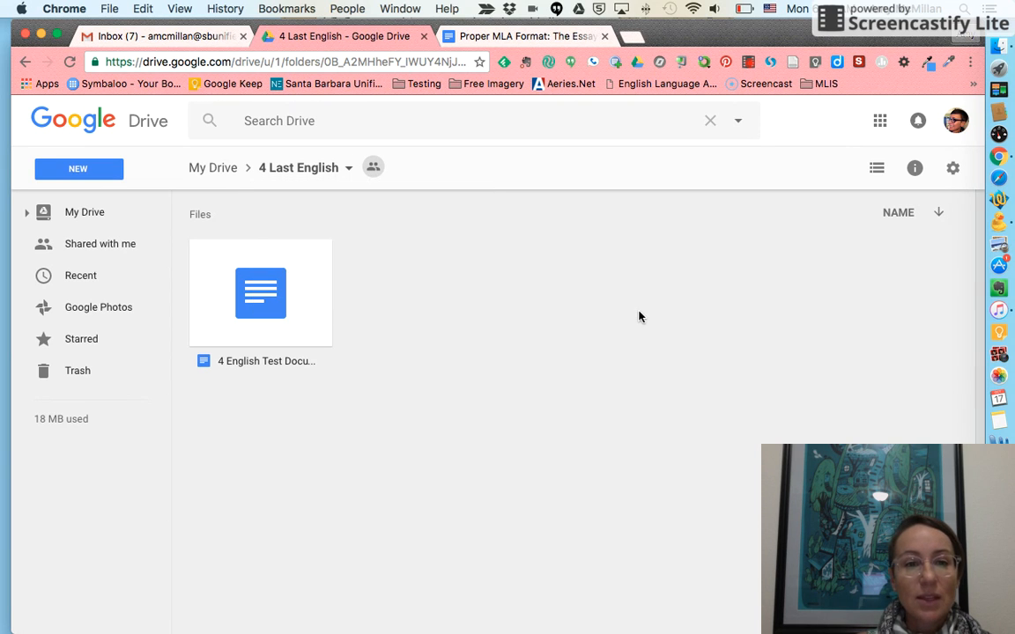
# Step: Create a new Google Docs document in the folder, accepting the shared-folder sharing
pyautogui.click(77, 169)
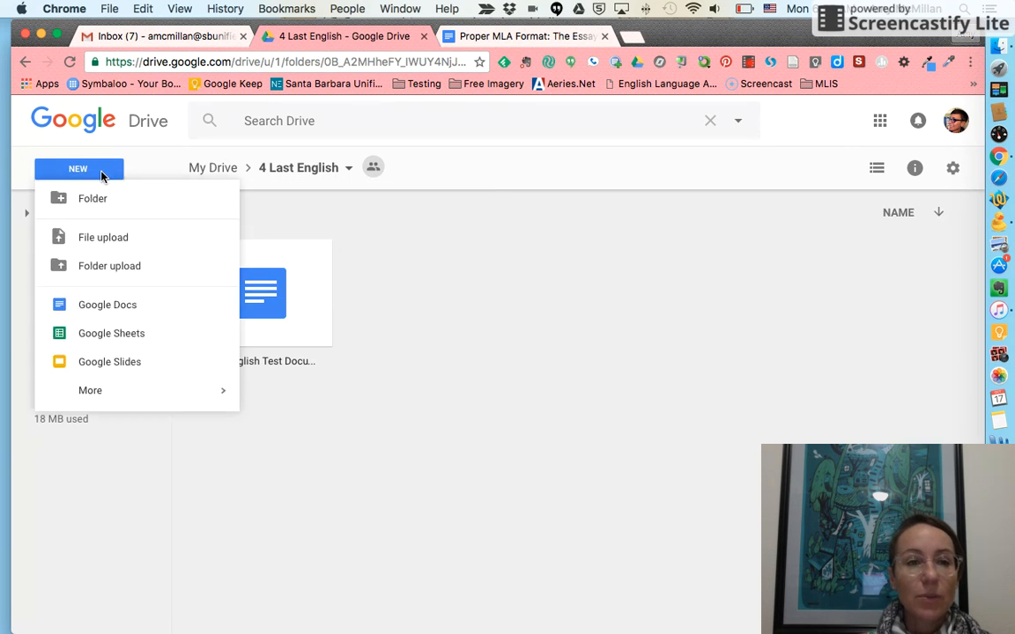
pyautogui.moveTo(107, 303)
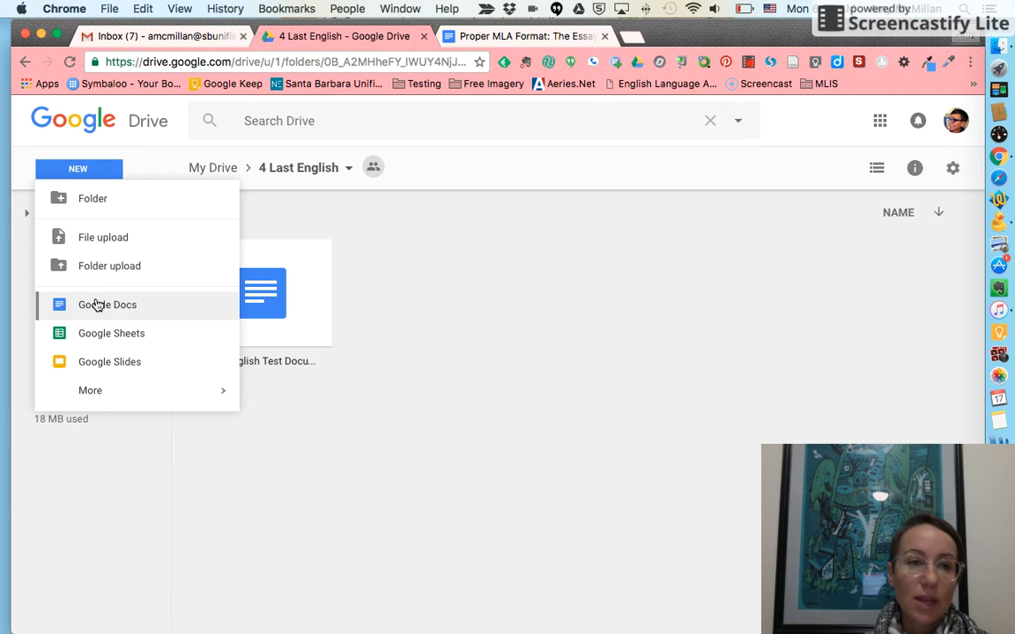
pyautogui.click(108, 303)
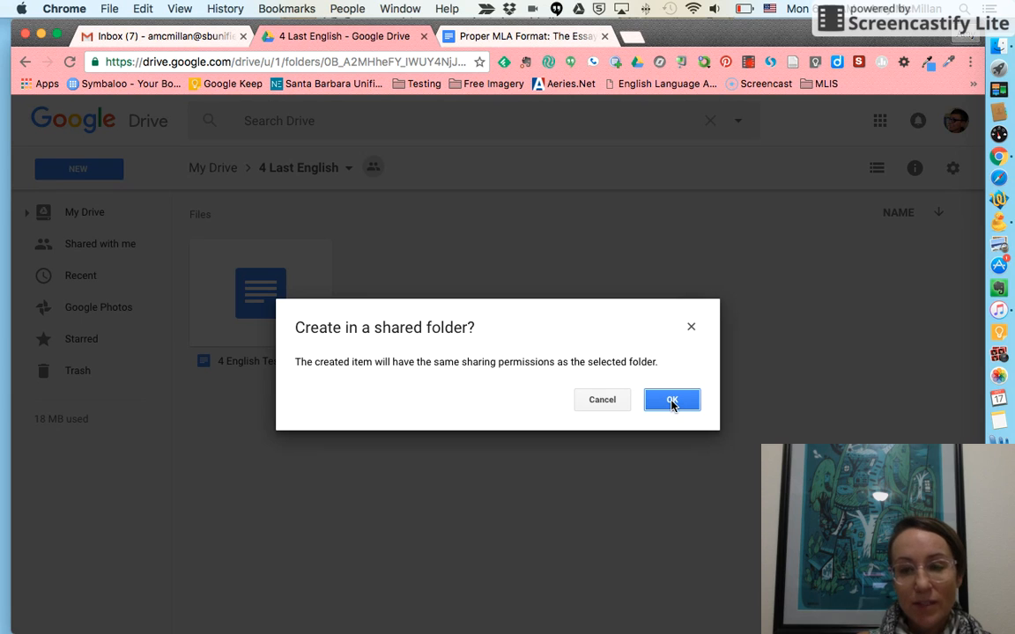
pyautogui.click(671, 398)
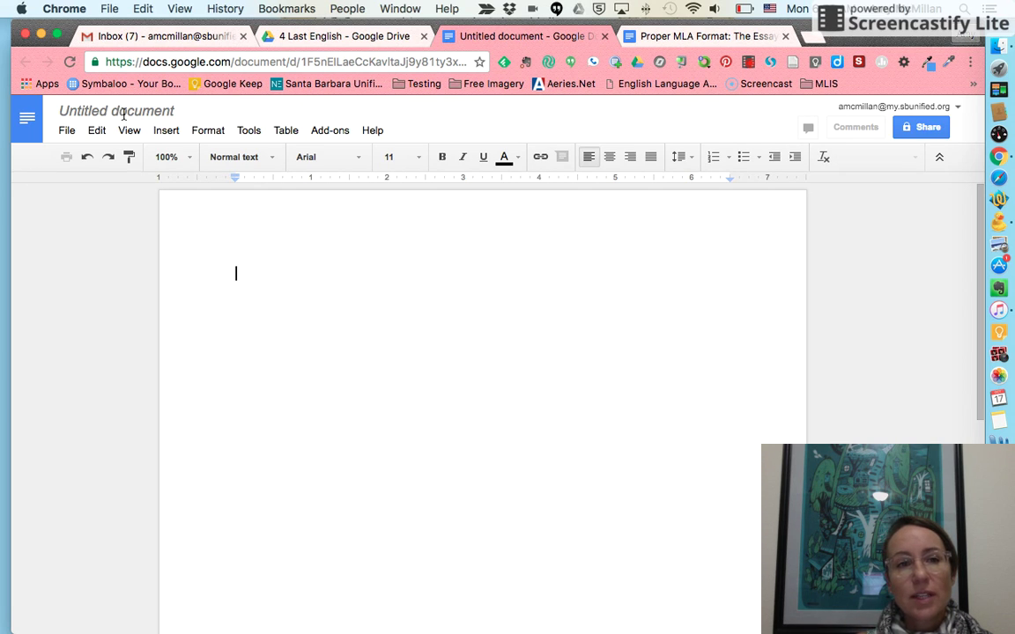
# Step: Rename the untitled document to '4 Last Name Memoir'
pyautogui.click(114, 113)
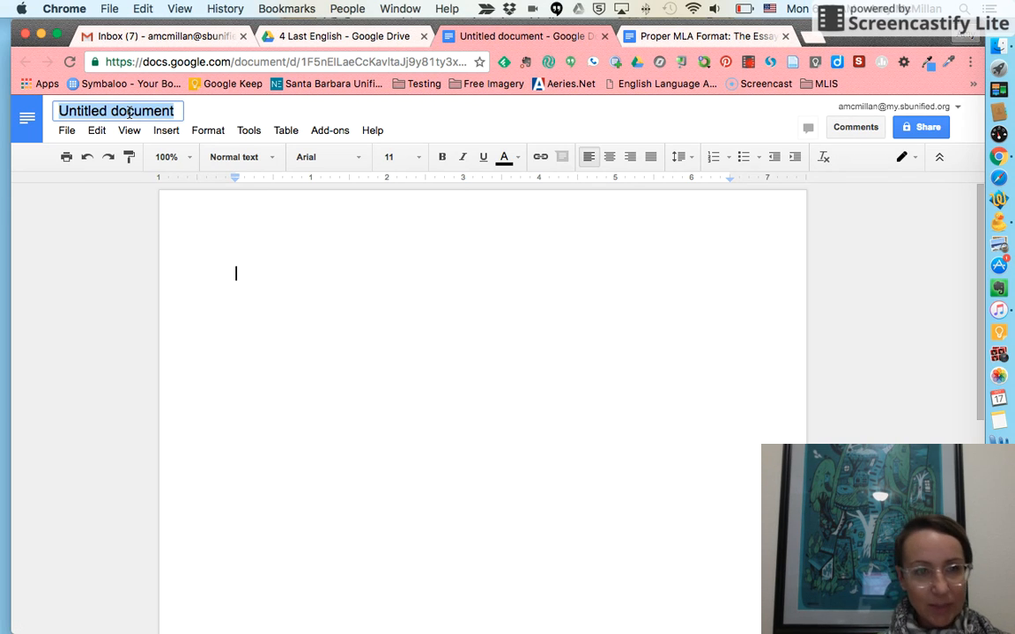
pyautogui.write('4 Last Name')
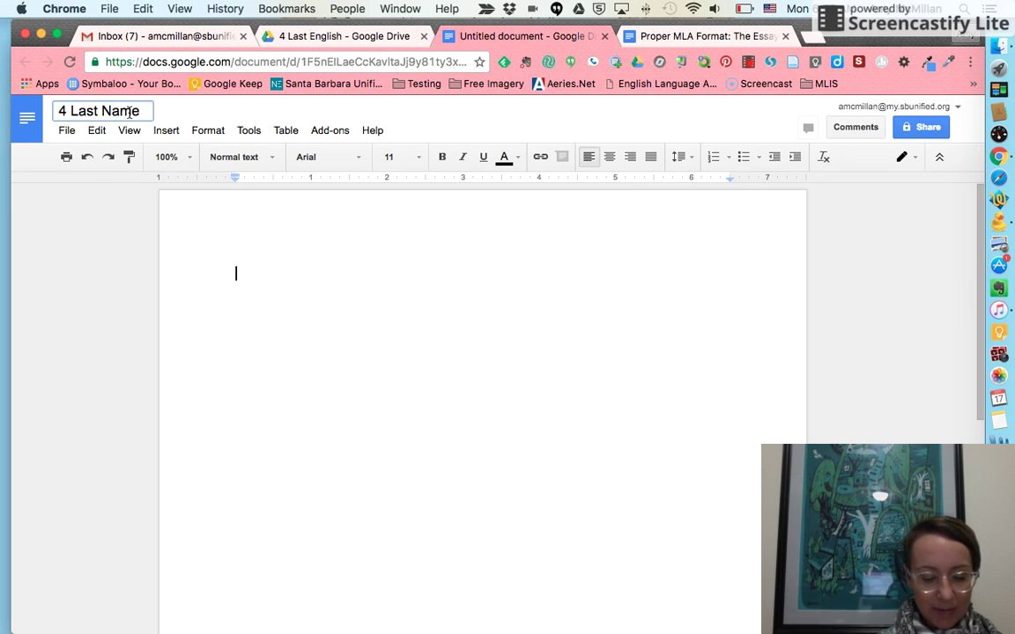
pyautogui.write('Memoir')
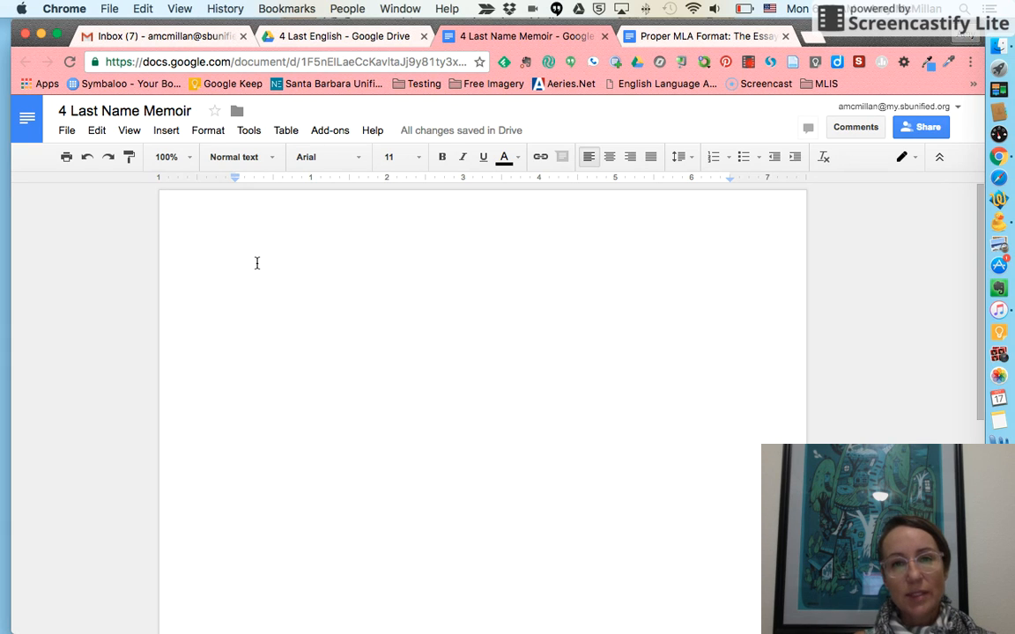
pyautogui.moveTo(678, 157)
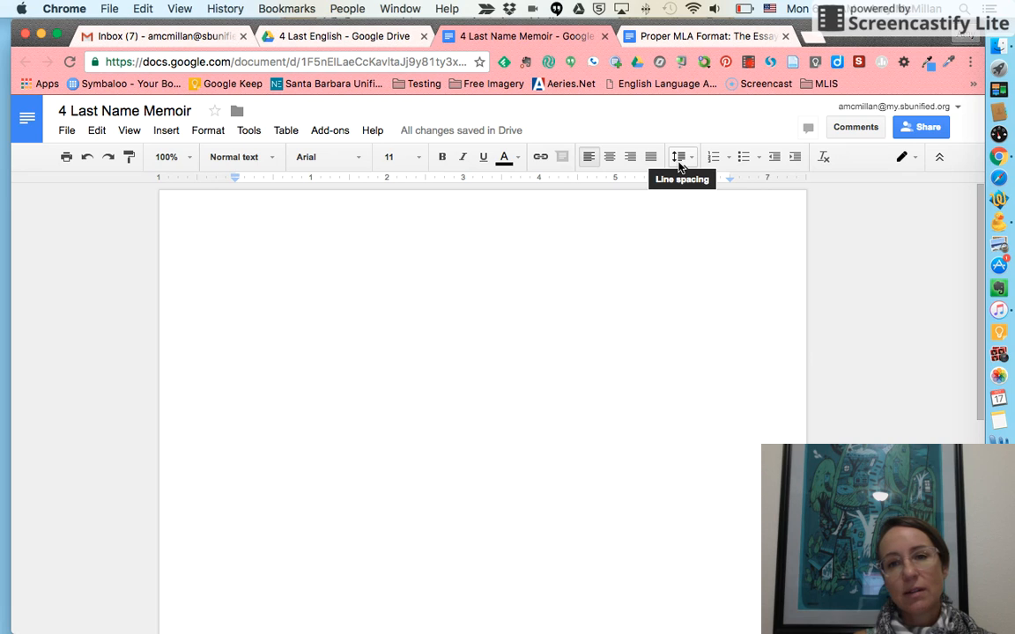
# Step: Make the memoir document double-spaced
pyautogui.click(678, 157)
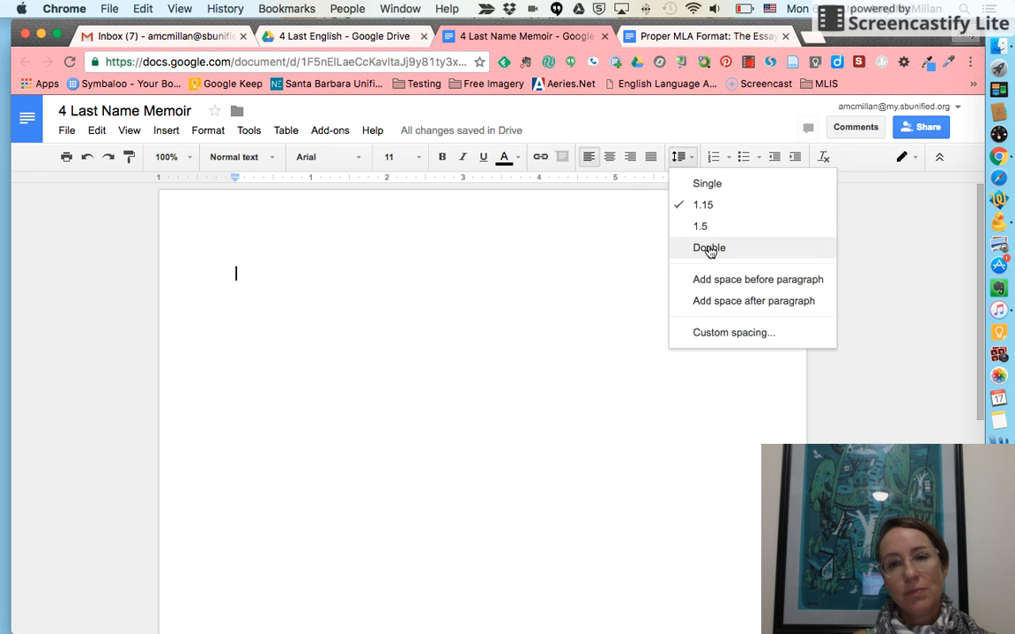
pyautogui.click(708, 247)
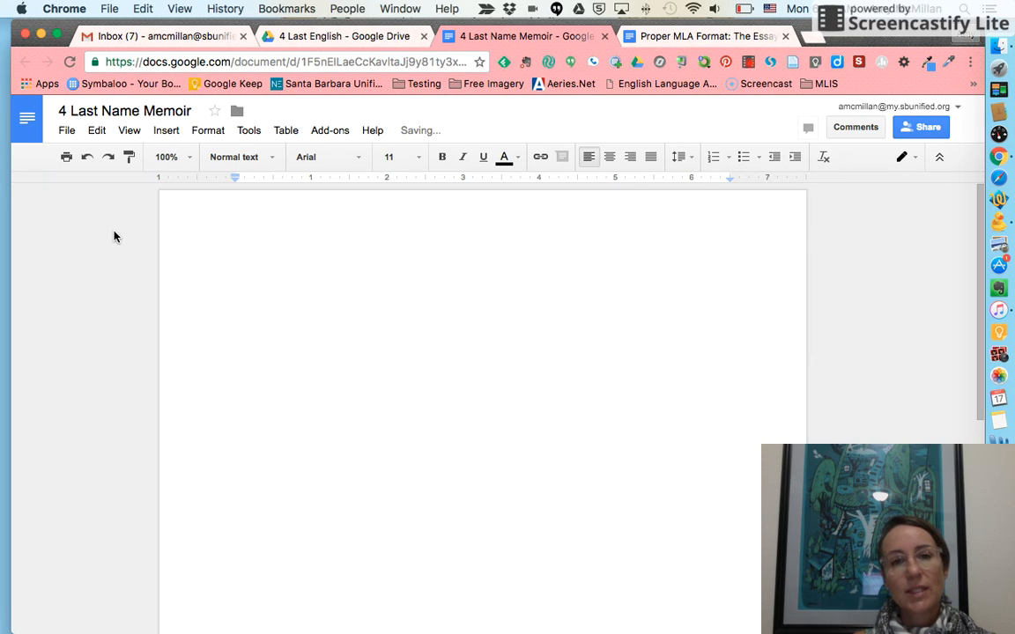
pyautogui.moveTo(394, 157)
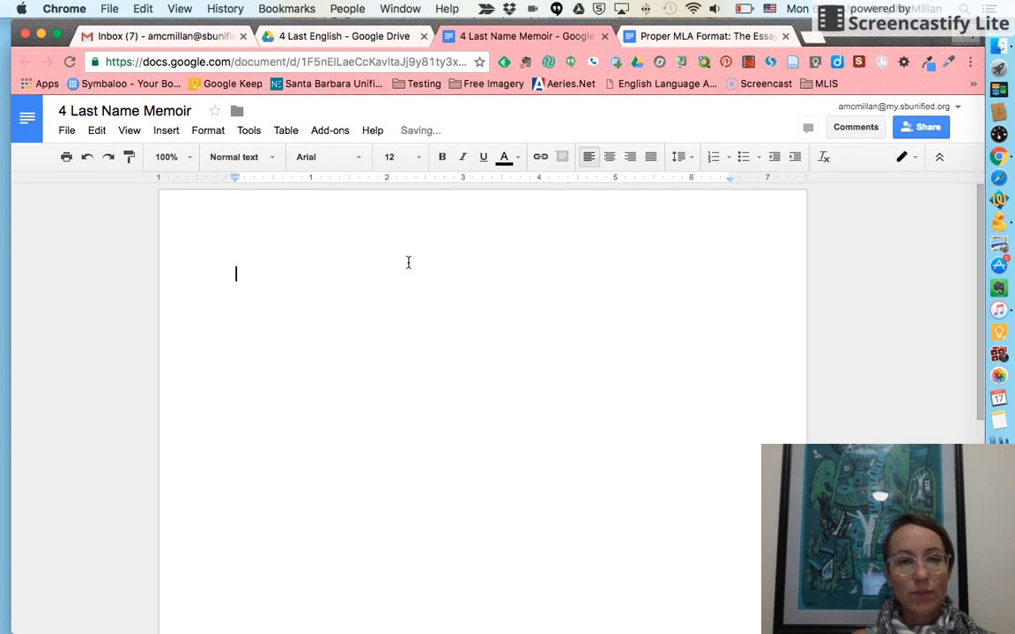
pyautogui.moveTo(313, 157)
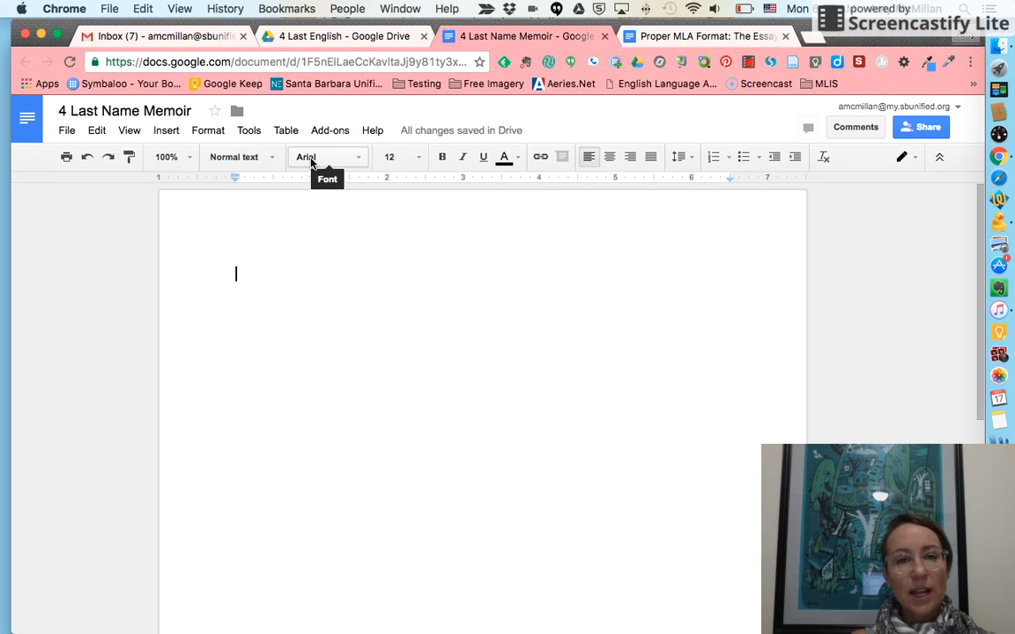
# Step: Review the allowed fonts through Times New Roman in the MLA example, then return to the memoir
pyautogui.click(705, 36)
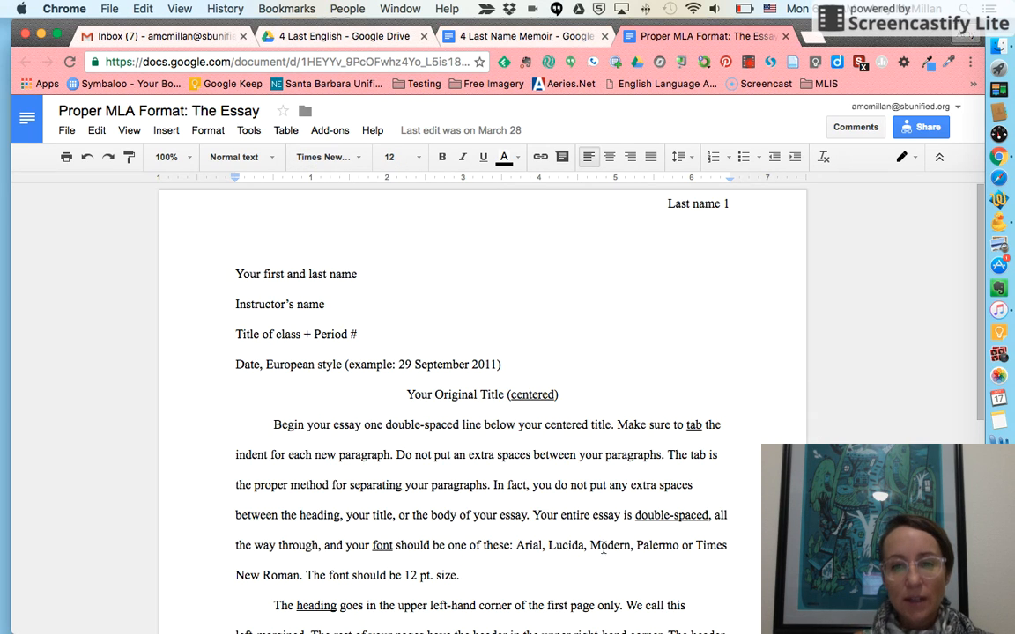
pyautogui.moveTo(548, 546); pyautogui.dragTo(669, 546)
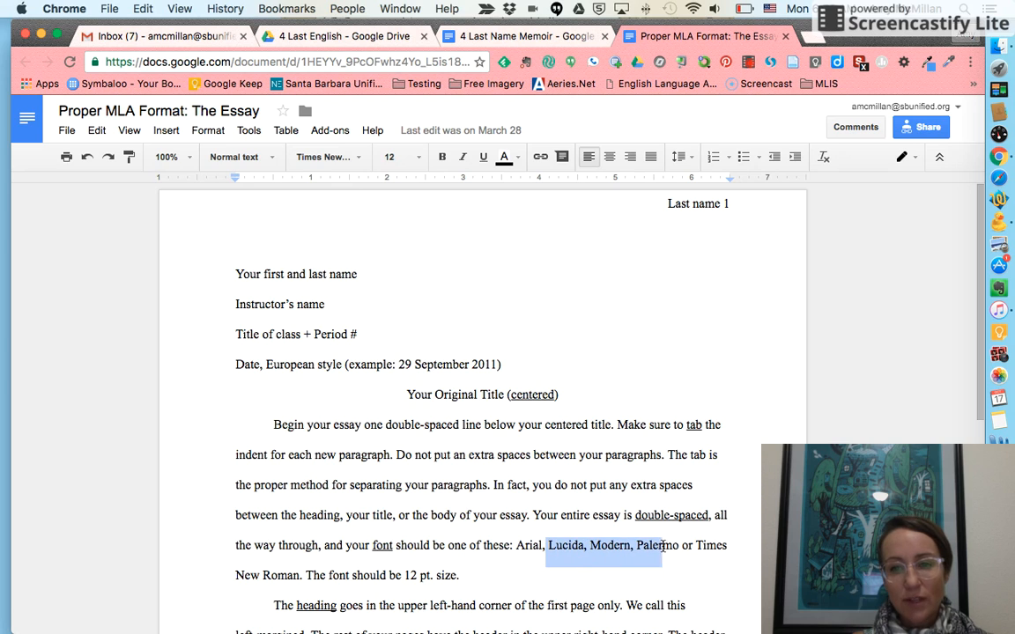
pyautogui.moveTo(661, 545); pyautogui.dragTo(303, 574)
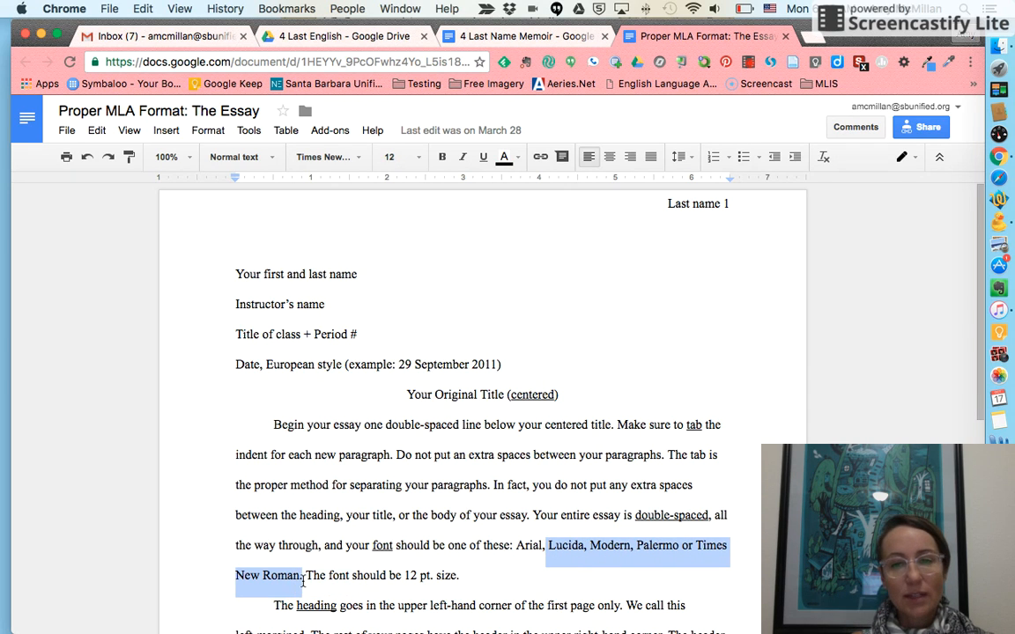
pyautogui.click(520, 37)
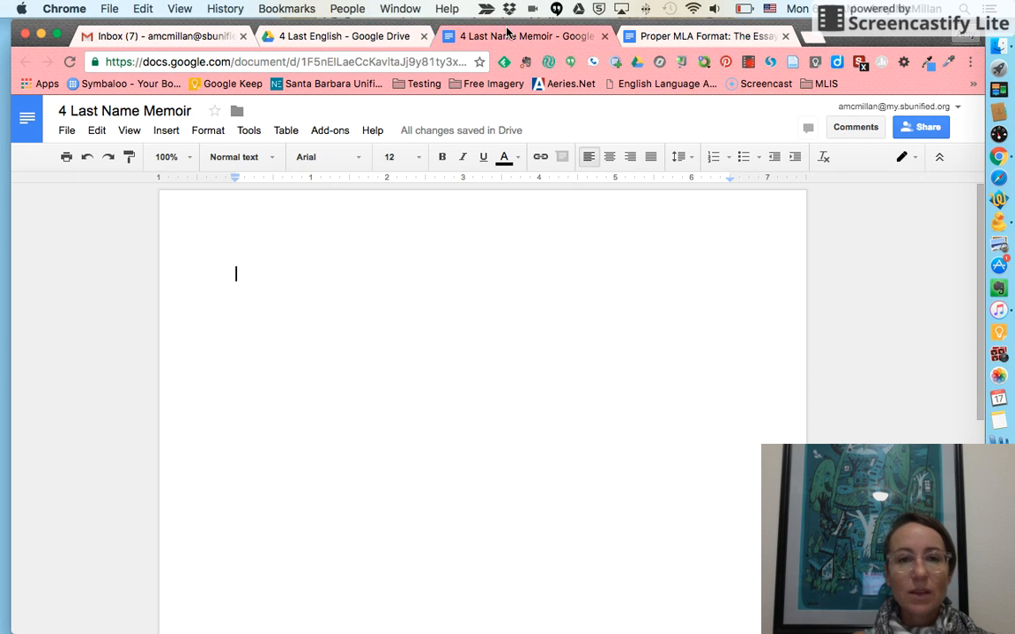
pyautogui.moveTo(235, 335)
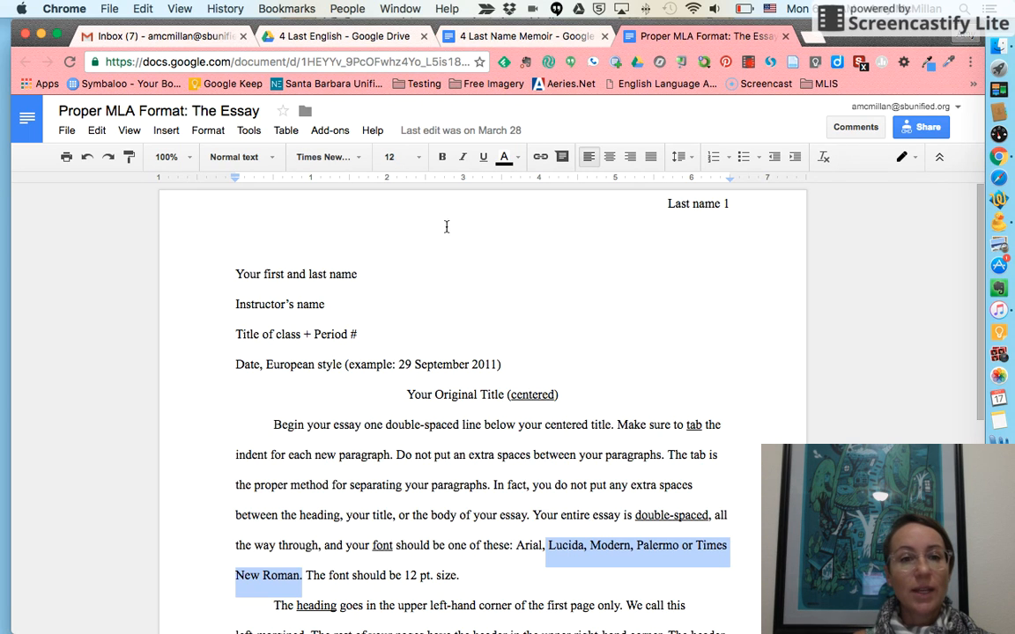
pyautogui.moveTo(345, 275)
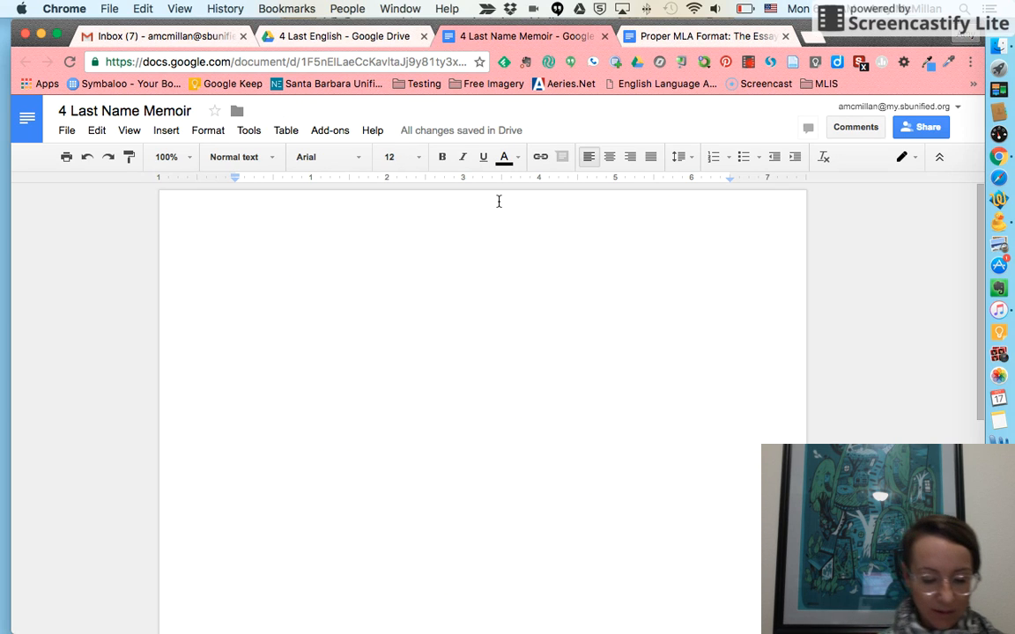
# Step: Write the MLA heading lines: First Last, McMillan, English 7 Period 4, 17 October 2016
pyautogui.write('First Last')
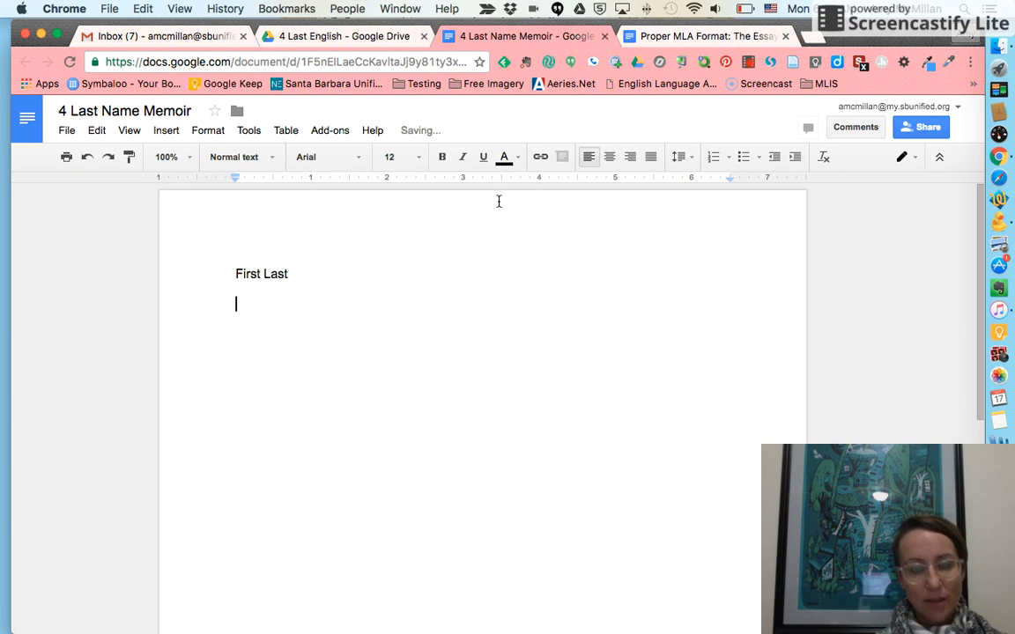
pyautogui.write('McMillan')
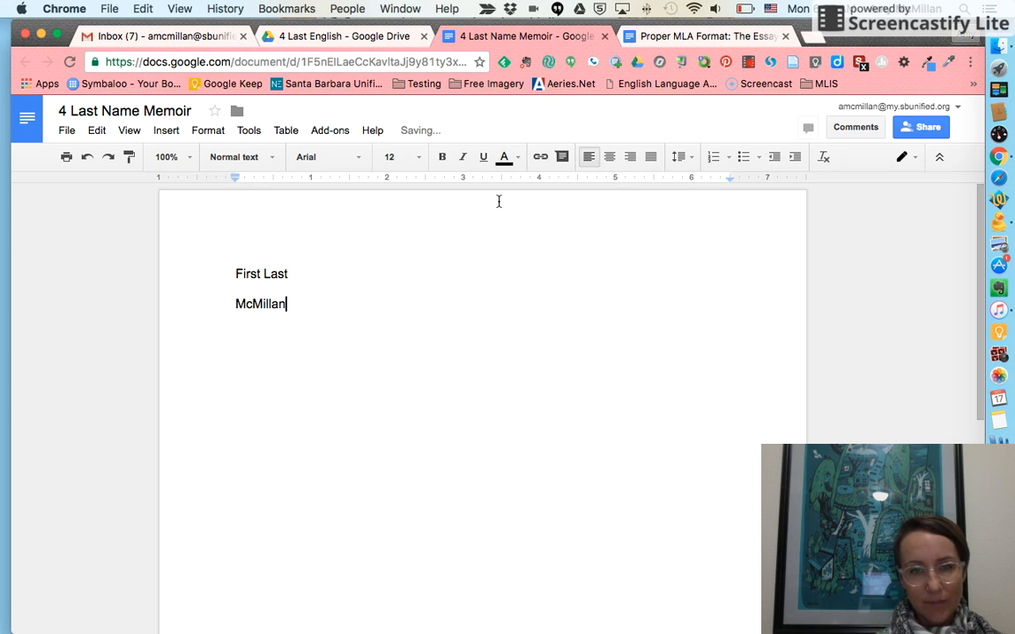
pyautogui.write('English 7')
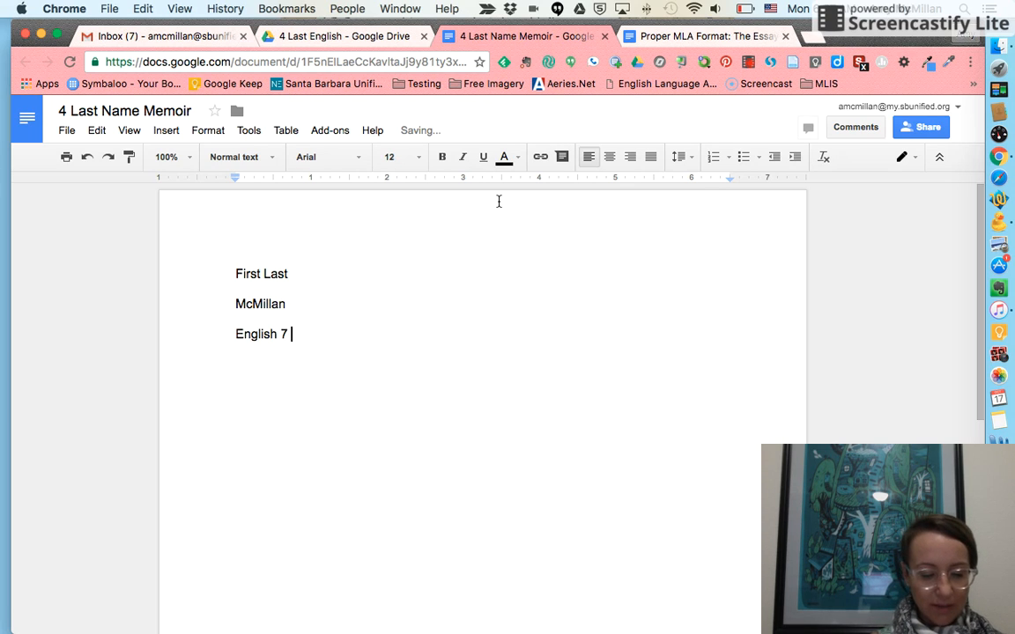
pyautogui.write('Period 4')
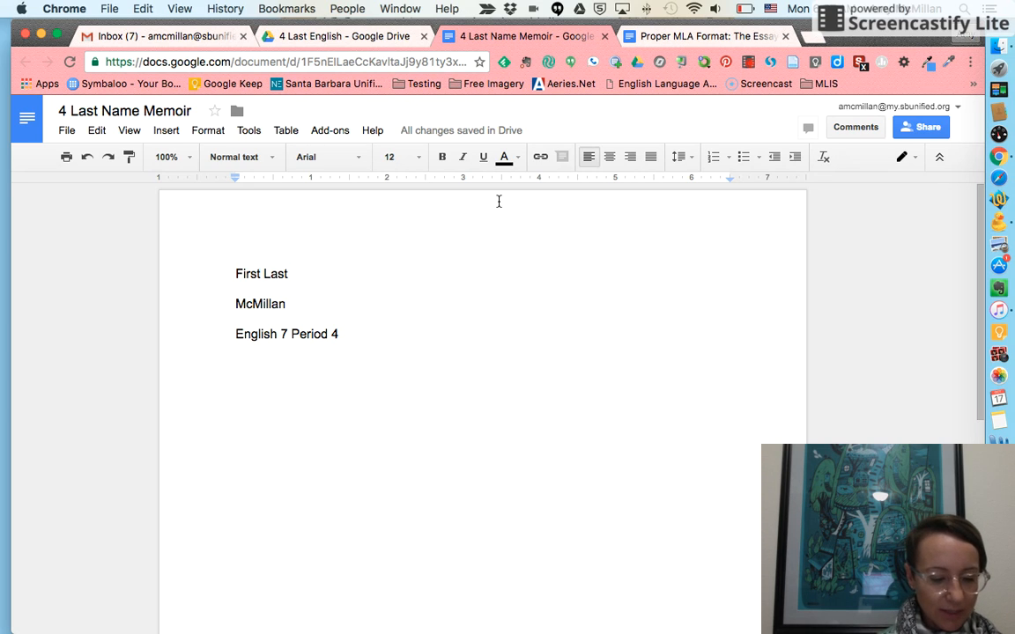
pyautogui.write('17 October 2016')
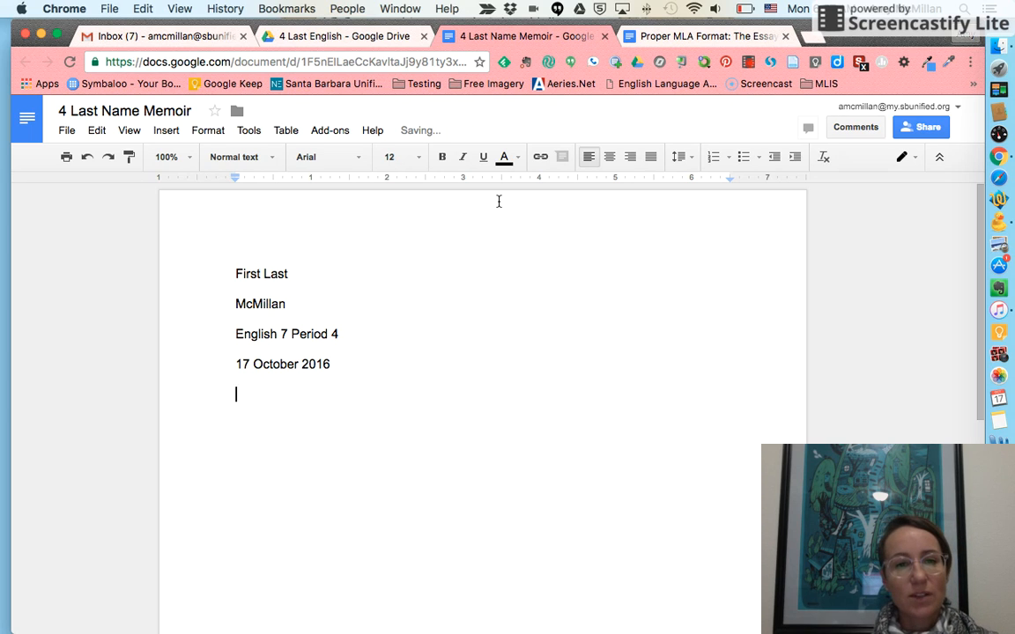
pyautogui.moveTo(609, 157)
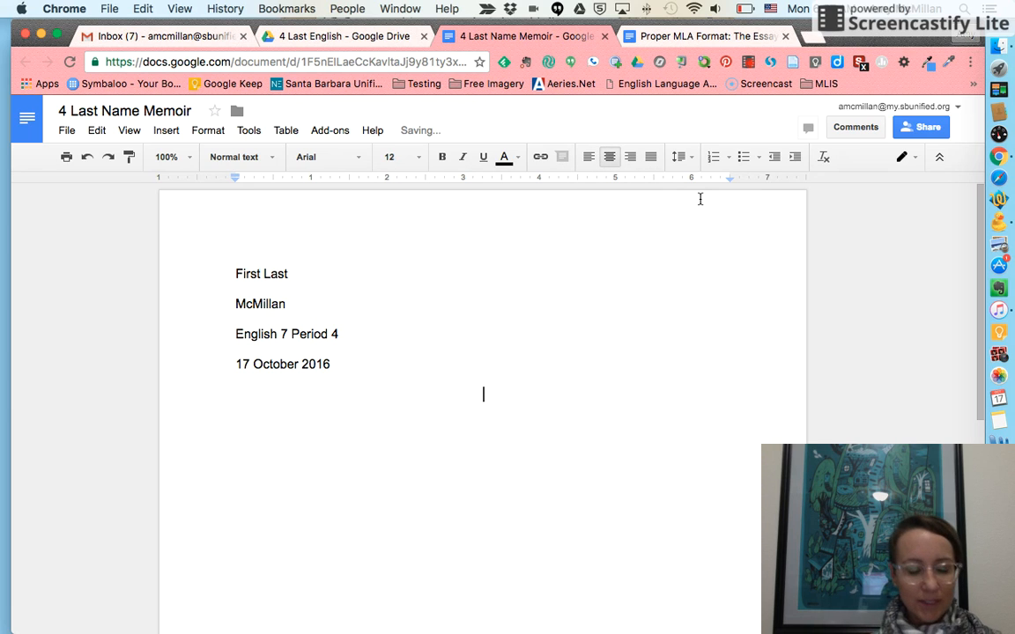
# Step: Add the centered title 'Creative Title'
pyautogui.write('C')
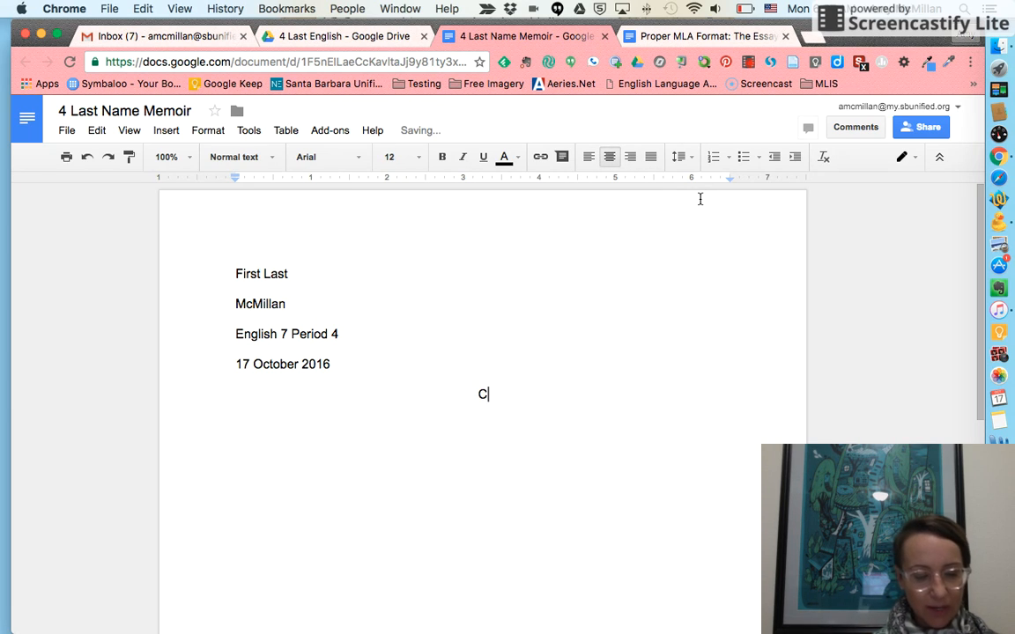
pyautogui.write('reative T')
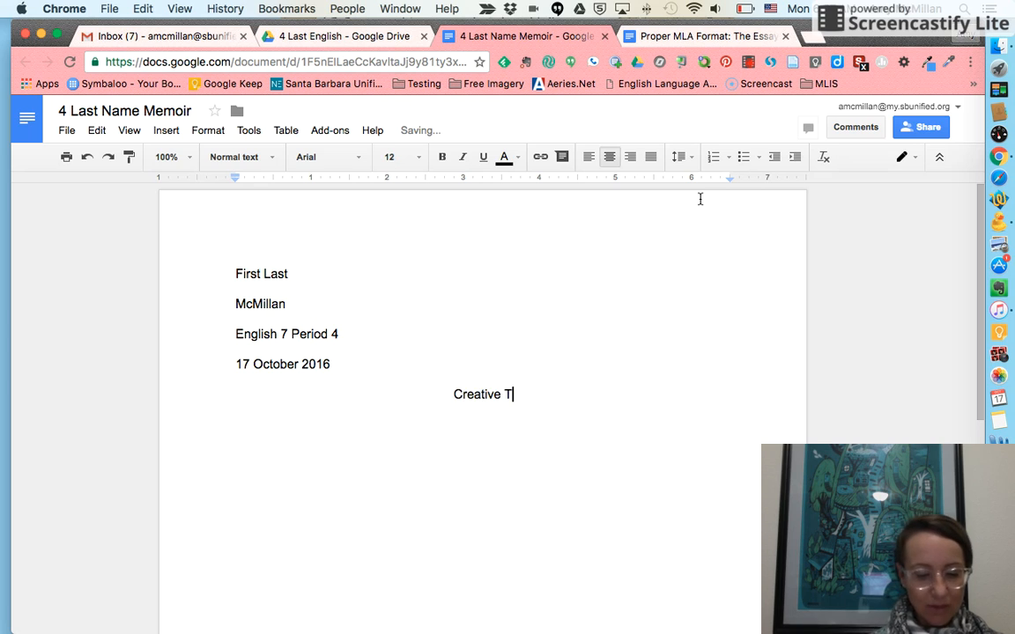
pyautogui.write('itle')
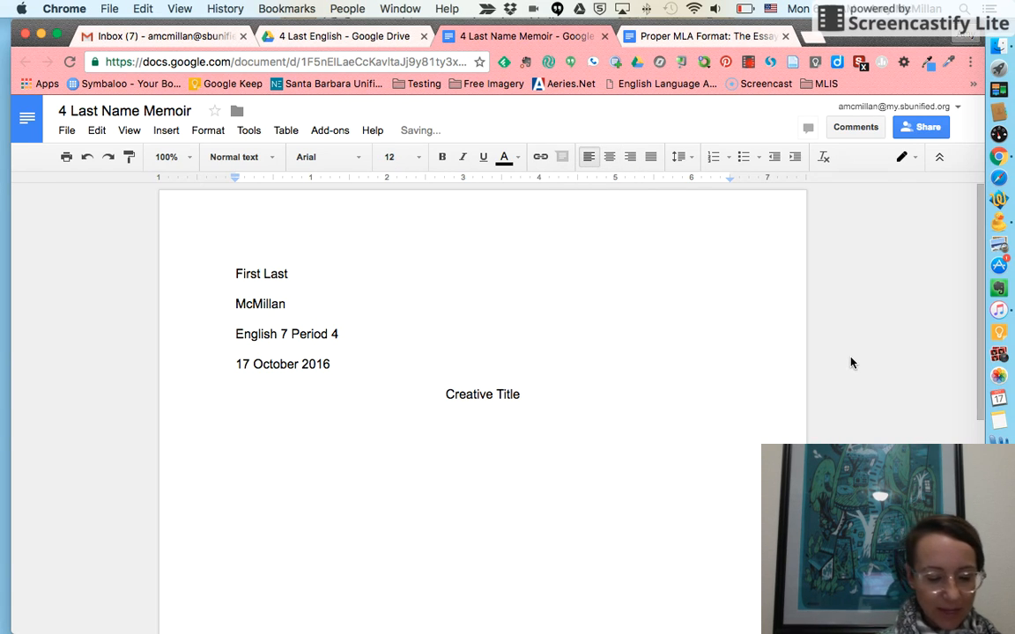
# Step: Begin the indented first paragraph 'Start with your attention-grabbing lead.'
pyautogui.write('Start with')
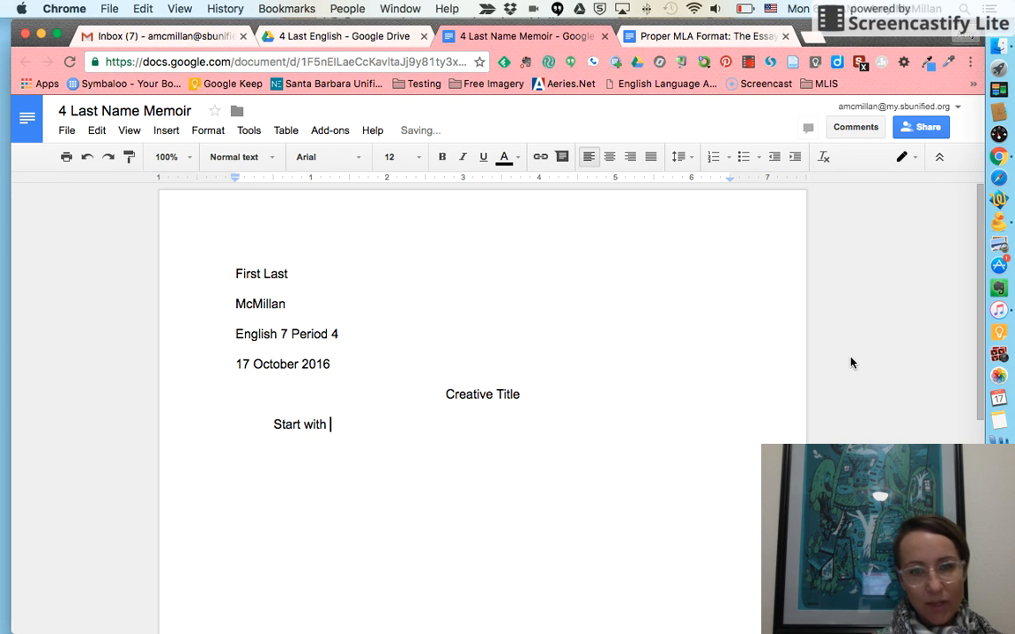
pyautogui.write('your attention-')
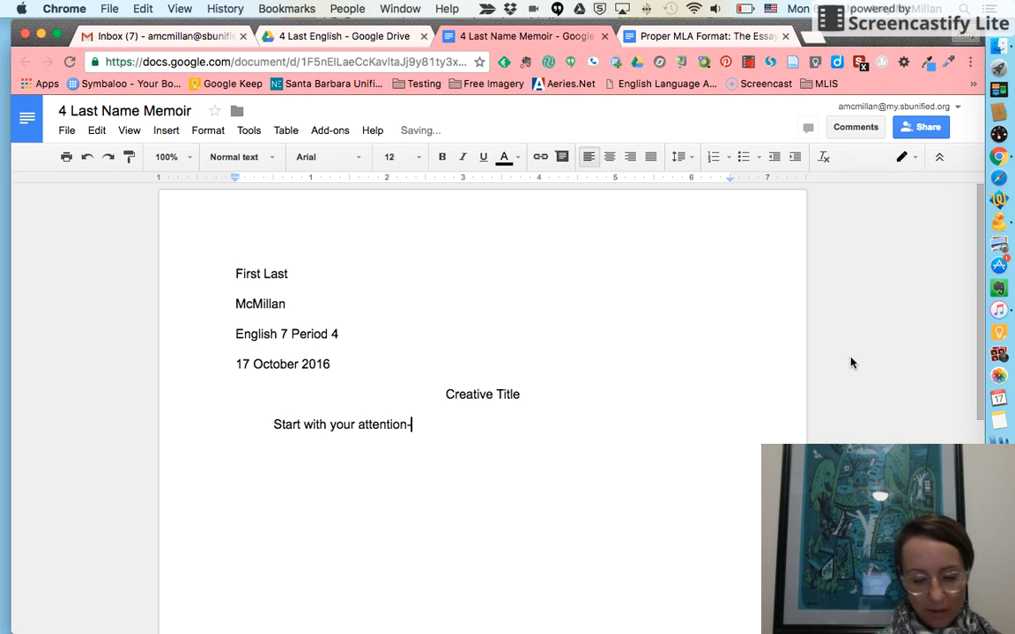
pyautogui.write('grabbing lead.')
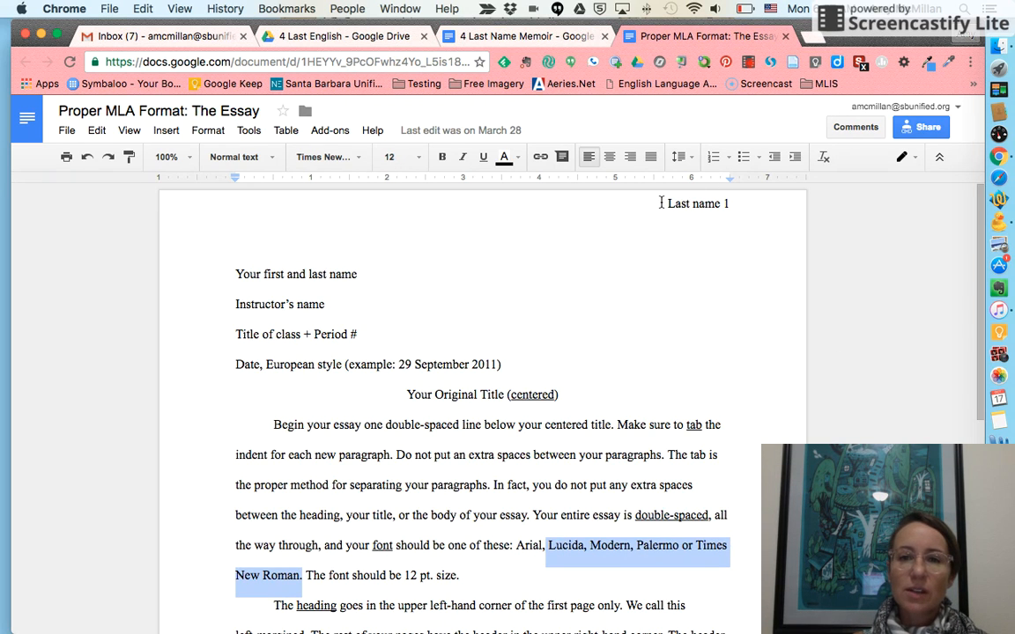
# Step: Open the MLA guide's page header showing 'Last name 1'
pyautogui.doubleClick(702, 204)
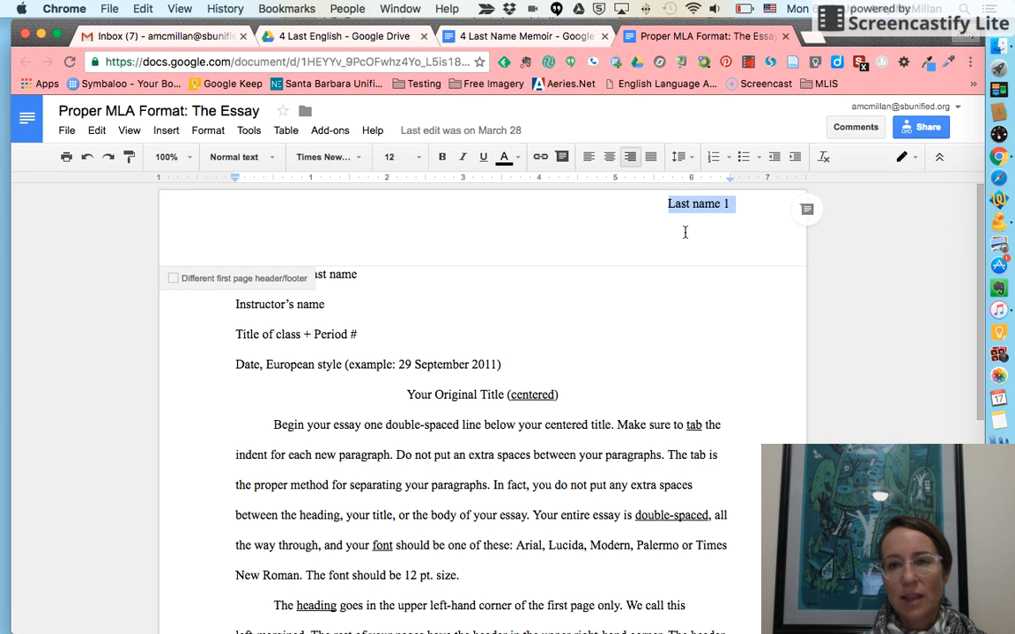
pyautogui.moveTo(454, 268)
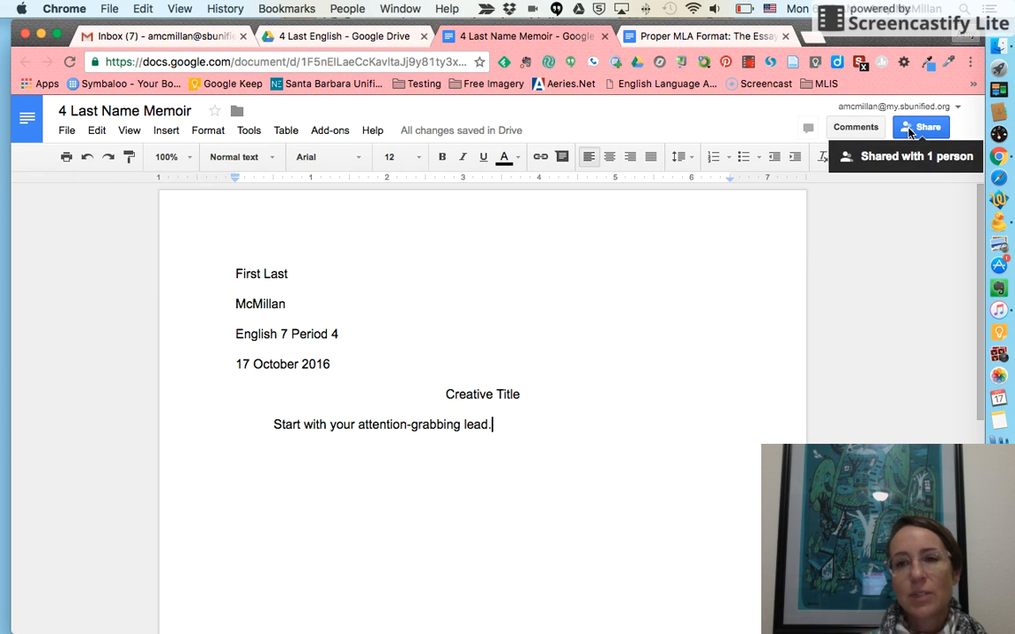
pyautogui.moveTo(606, 525)
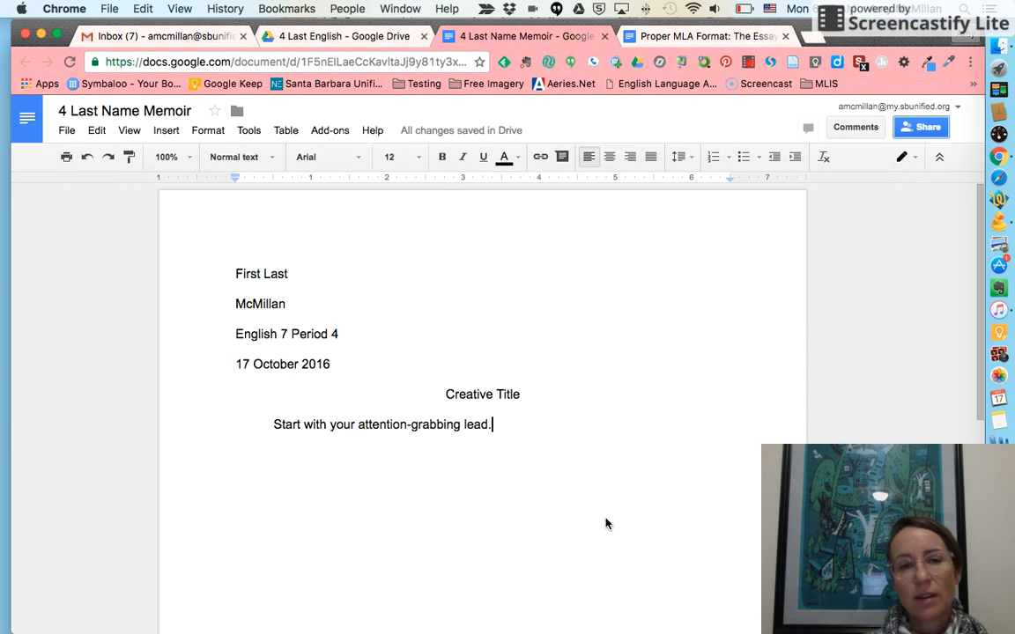
# Step: Review the memoir's current access in advanced sharing settings, then reopen the Share dialog
pyautogui.click(920, 127)
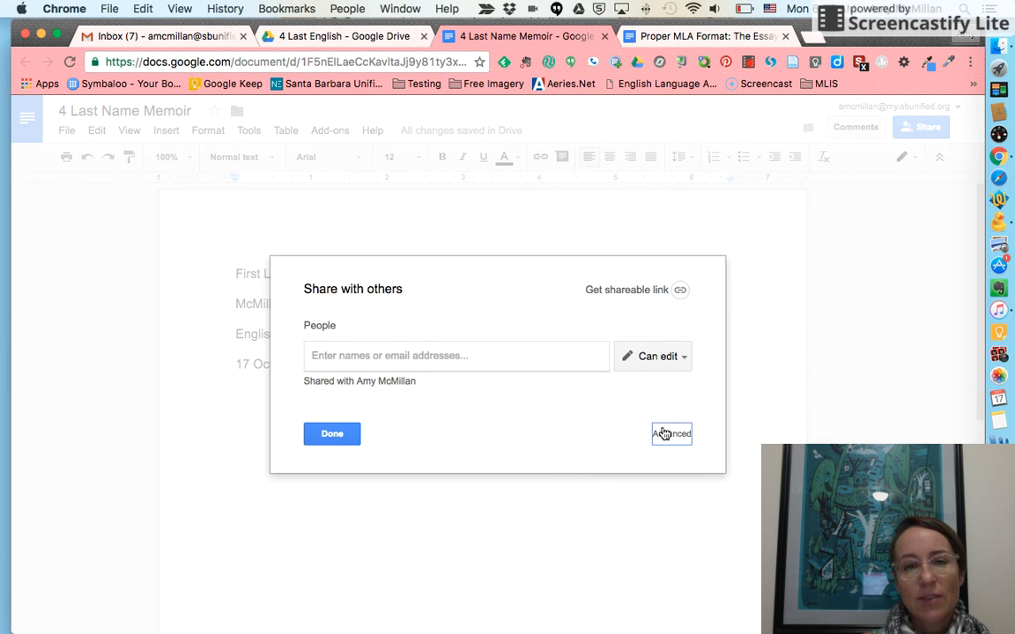
pyautogui.click(671, 433)
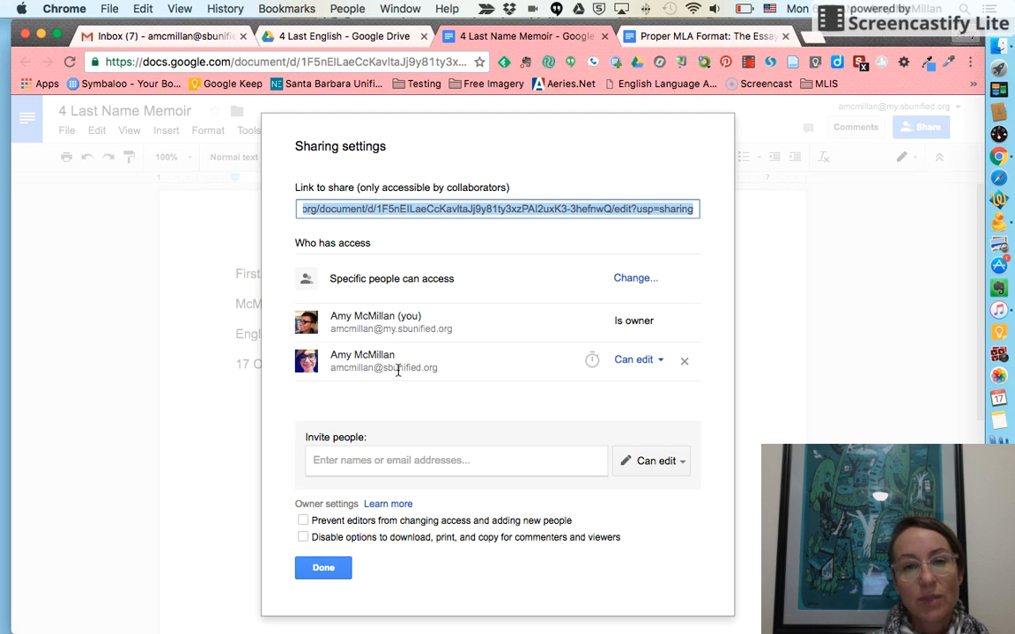
pyautogui.moveTo(432, 363)
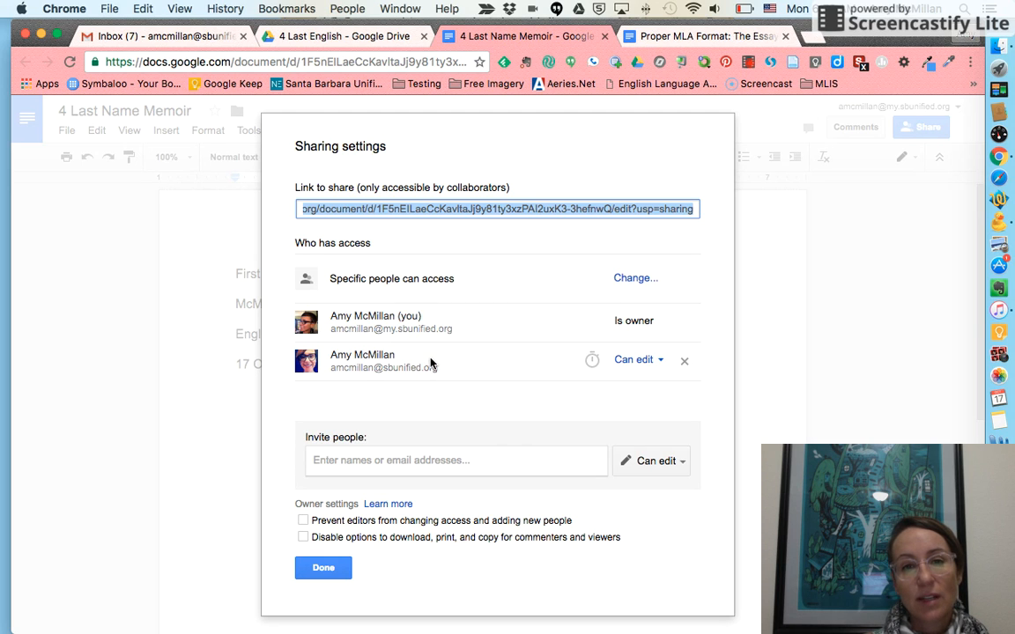
pyautogui.click(328, 567)
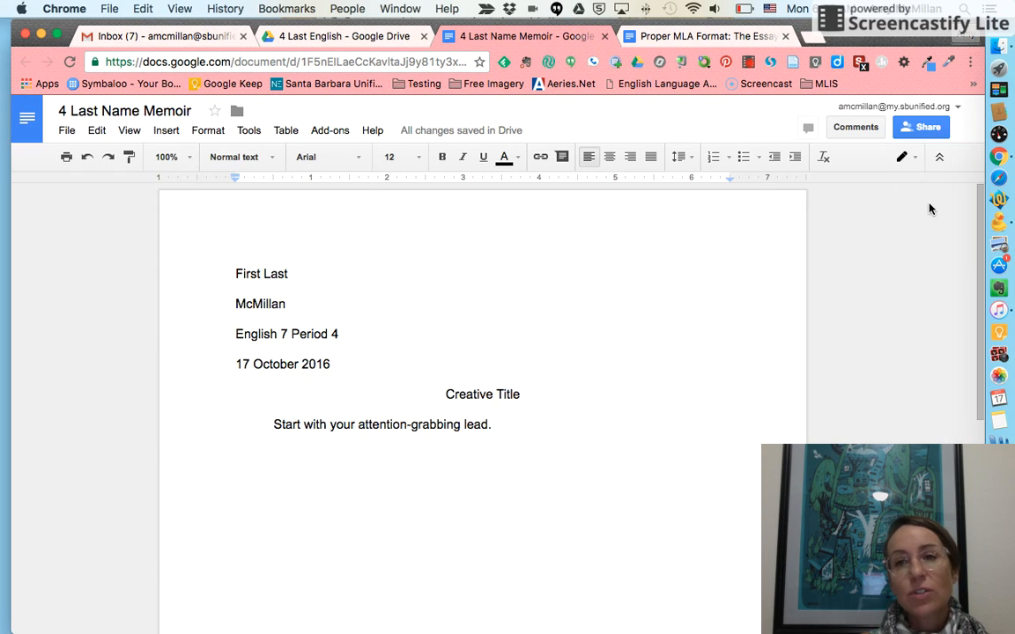
pyautogui.click(920, 127)
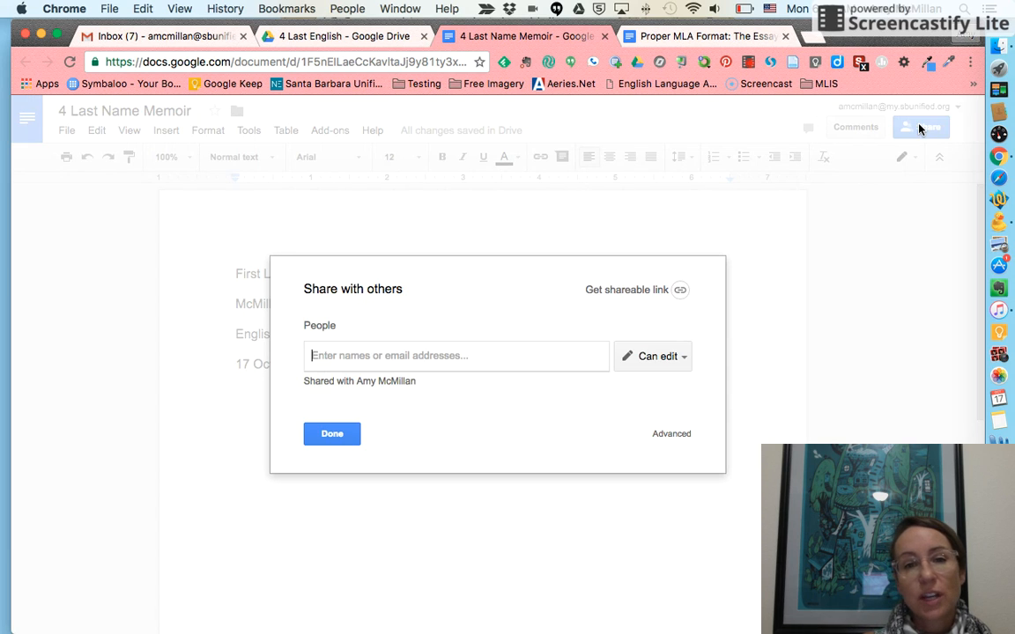
pyautogui.moveTo(680, 291)
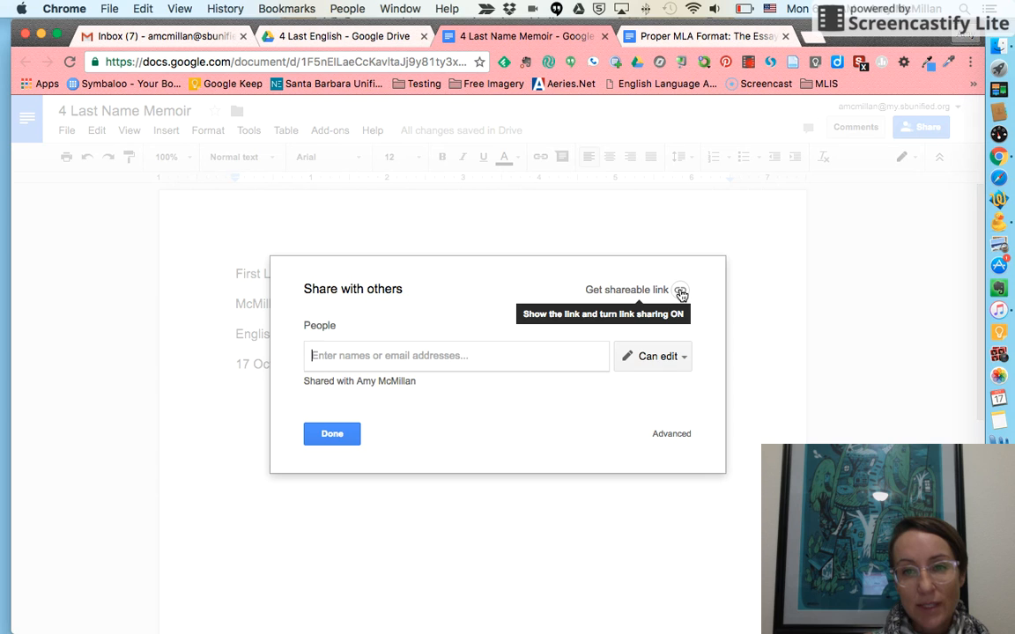
# Step: Turn on link sharing set to 'On - Anyone with the link' can view, no sign-in, and save
pyautogui.click(680, 289)
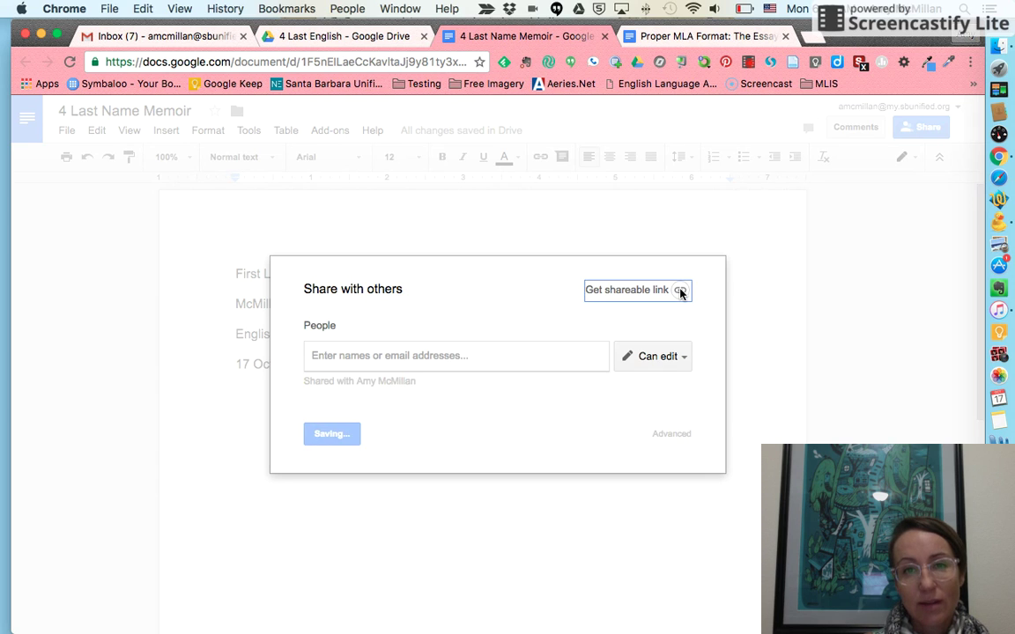
pyautogui.click(636, 289)
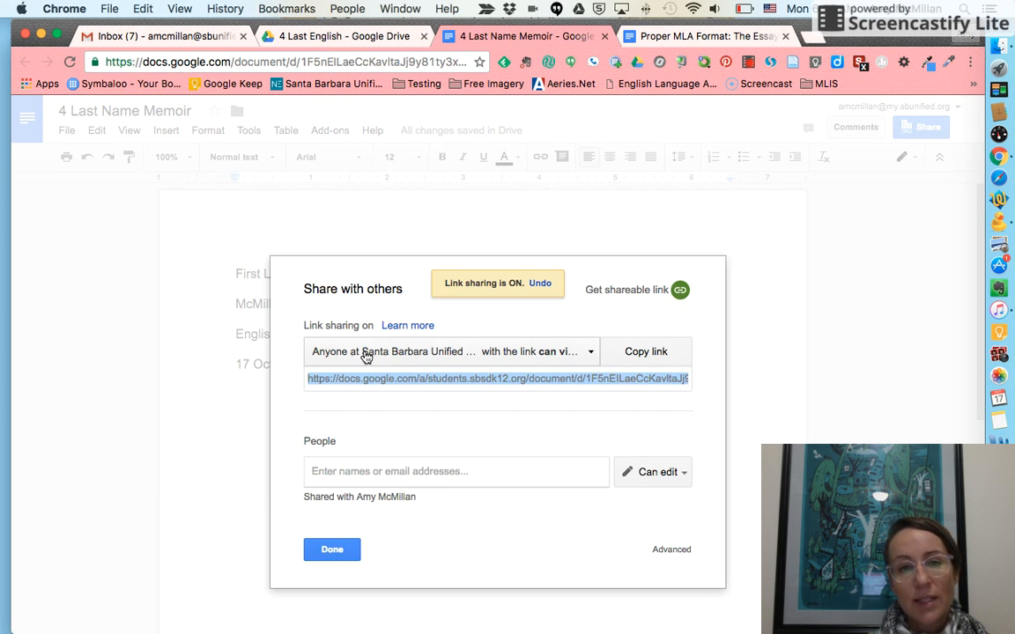
pyautogui.moveTo(518, 356)
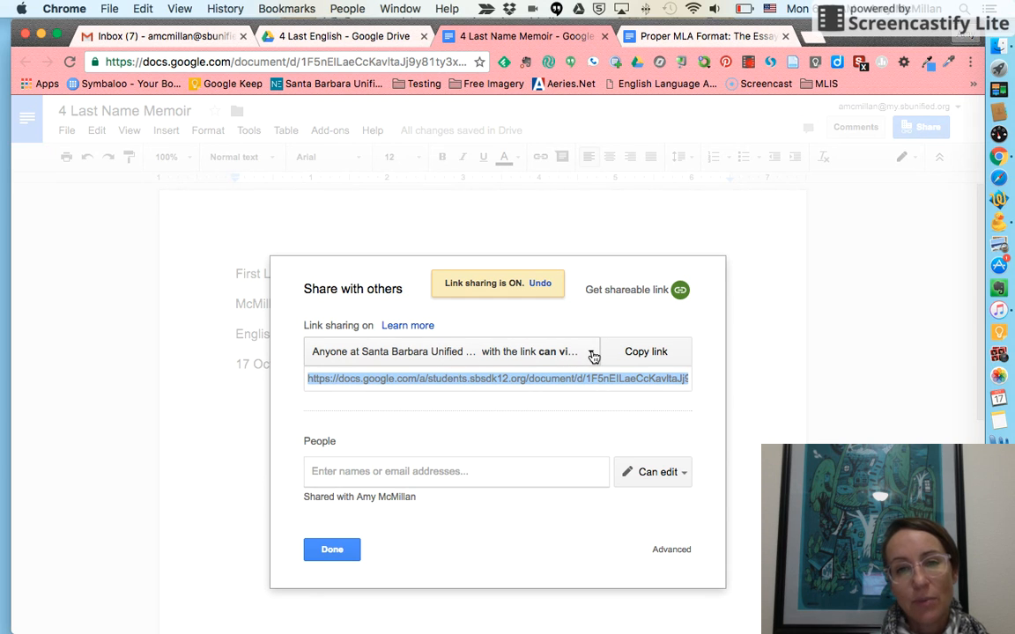
pyautogui.click(596, 353)
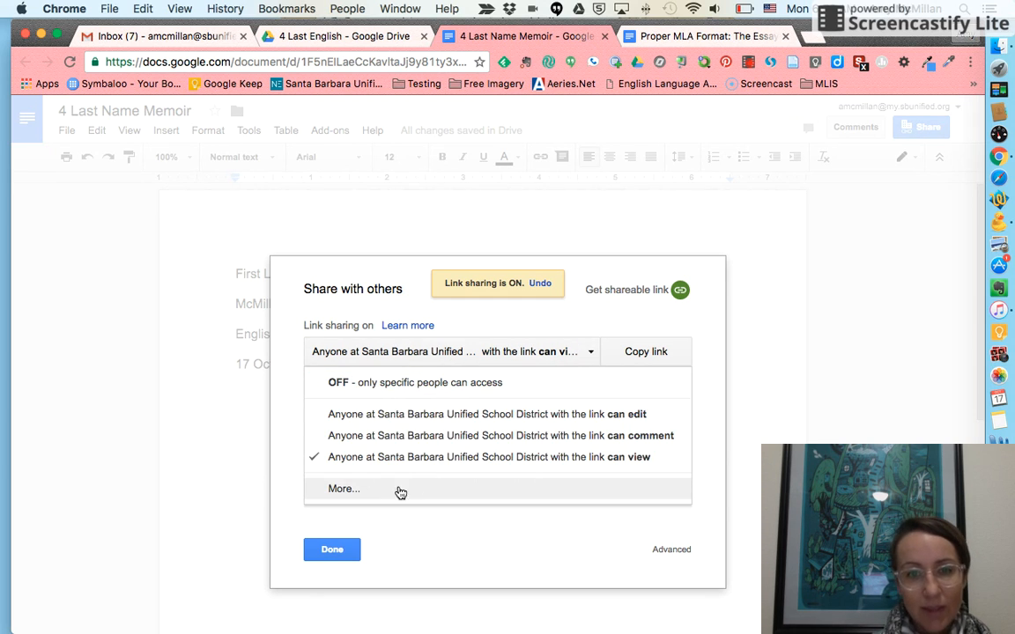
pyautogui.click(344, 488)
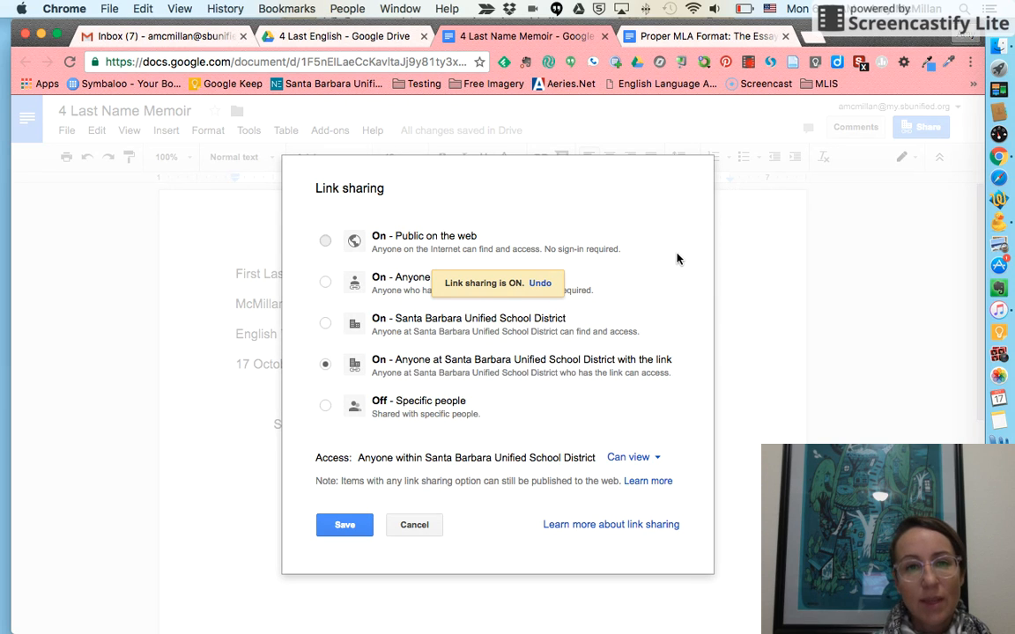
pyautogui.click(324, 282)
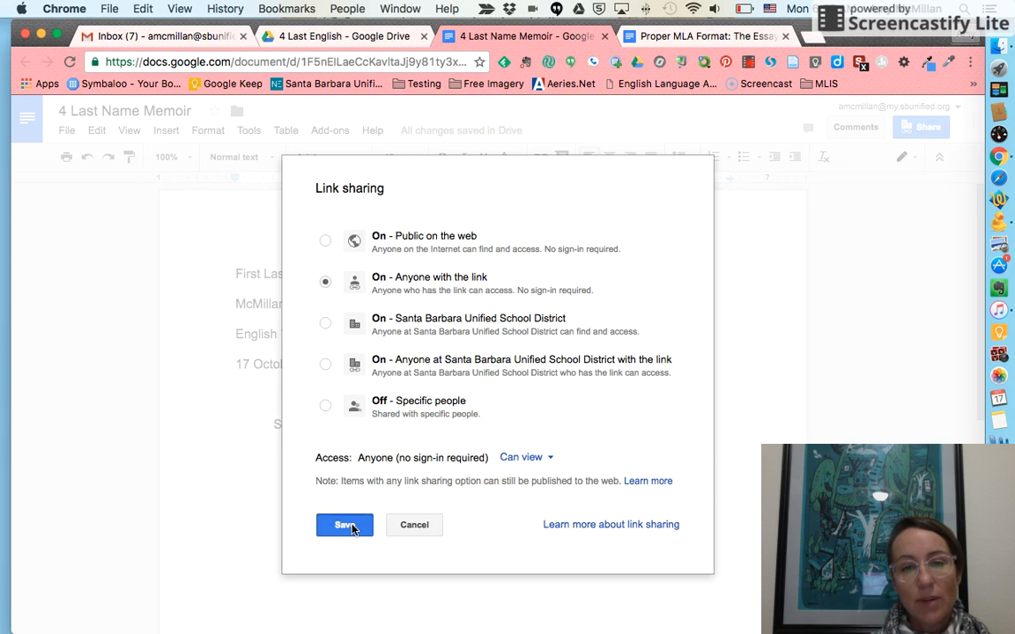
pyautogui.click(346, 525)
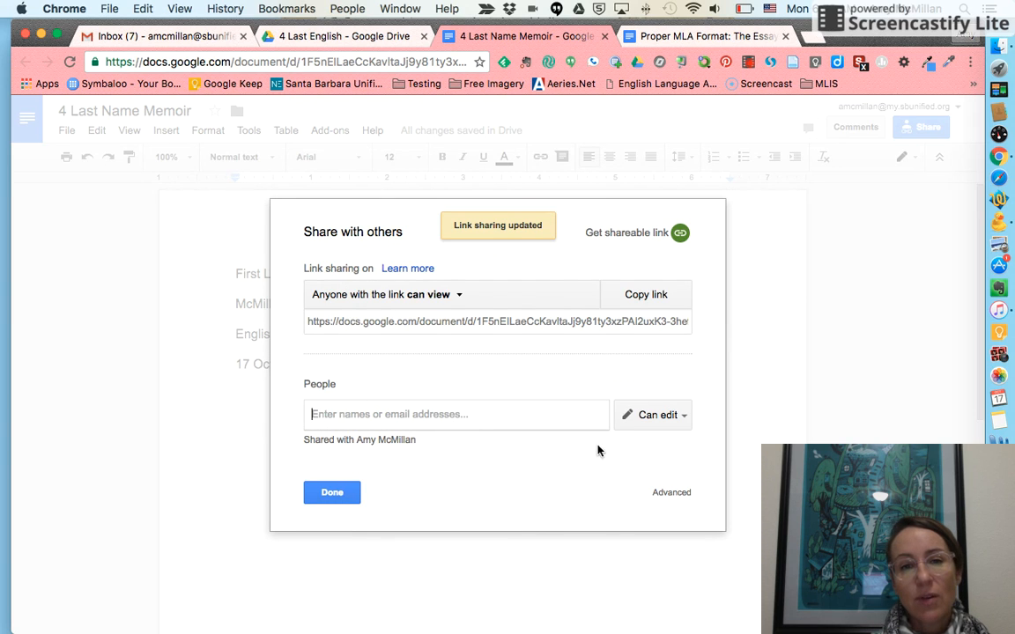
# Step: Confirm 'Anyone who has the link can view' in advanced settings and close sharing
pyautogui.click(671, 493)
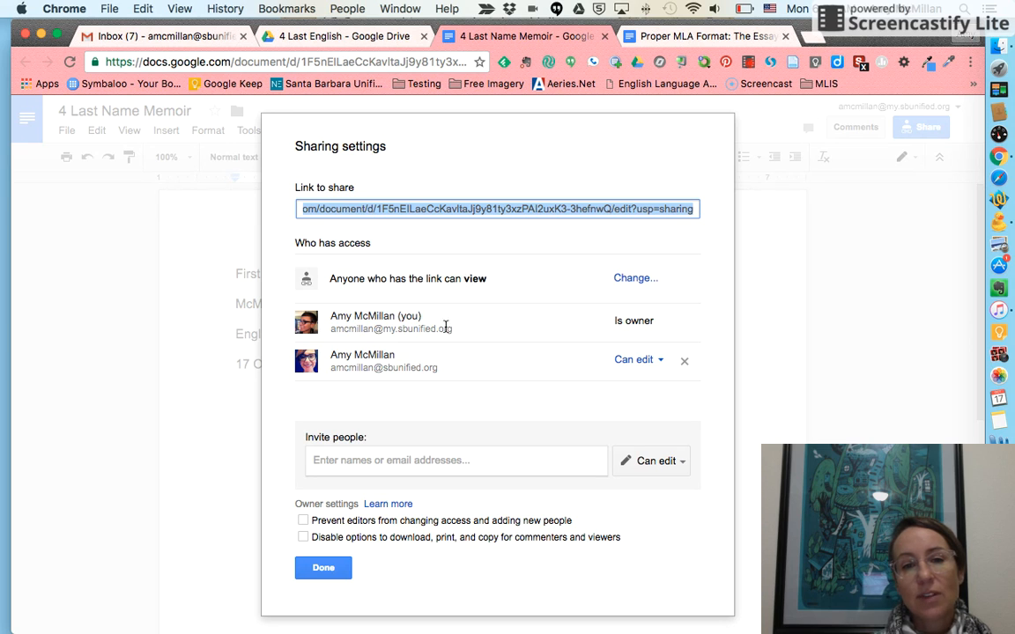
pyautogui.moveTo(328, 370)
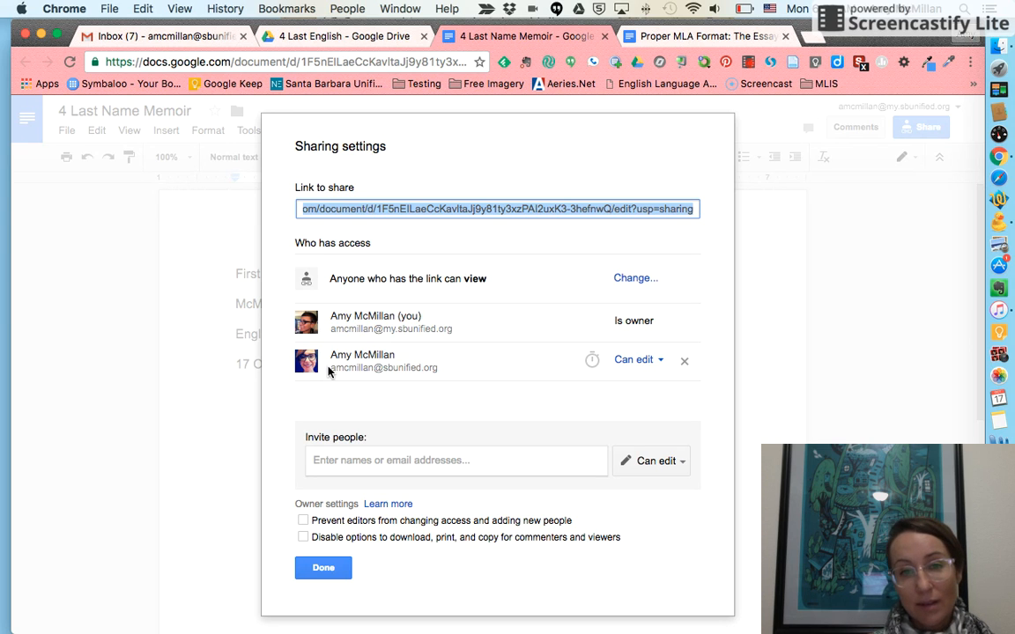
pyautogui.moveTo(652, 376)
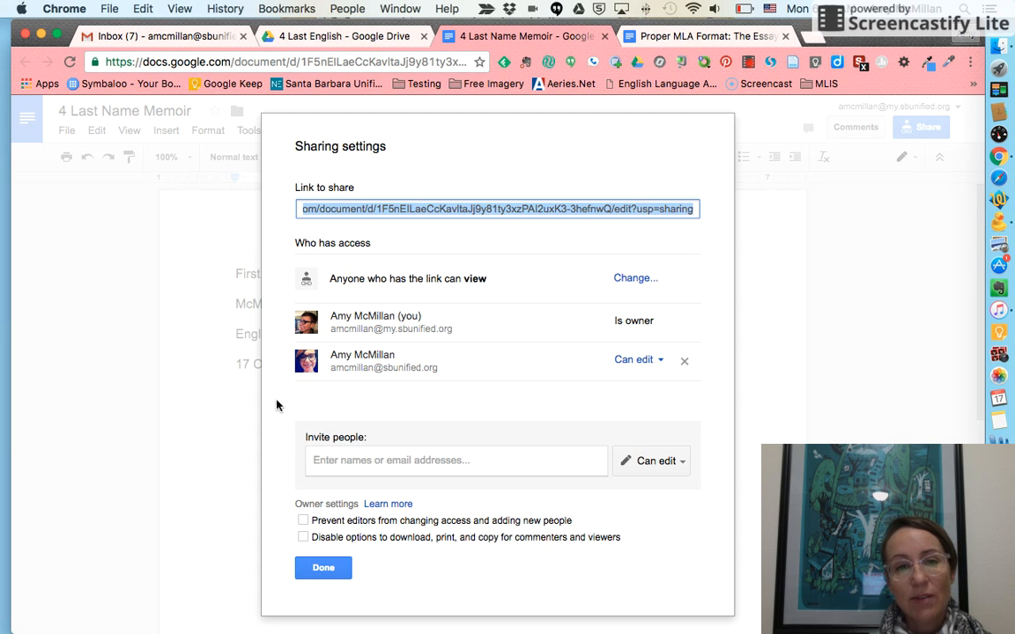
pyautogui.click(328, 567)
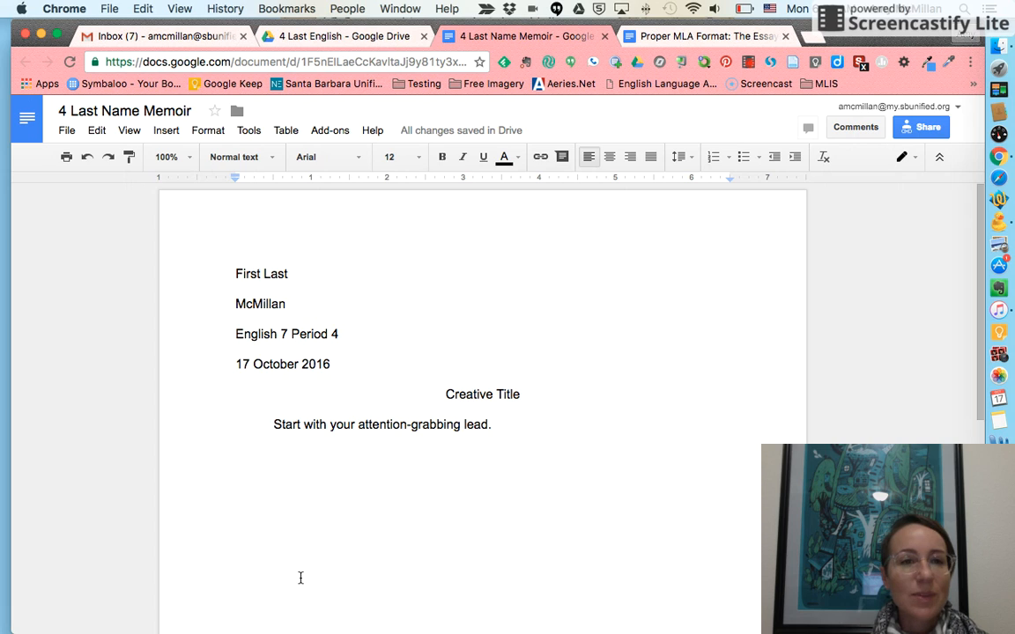
pyautogui.moveTo(572, 257)
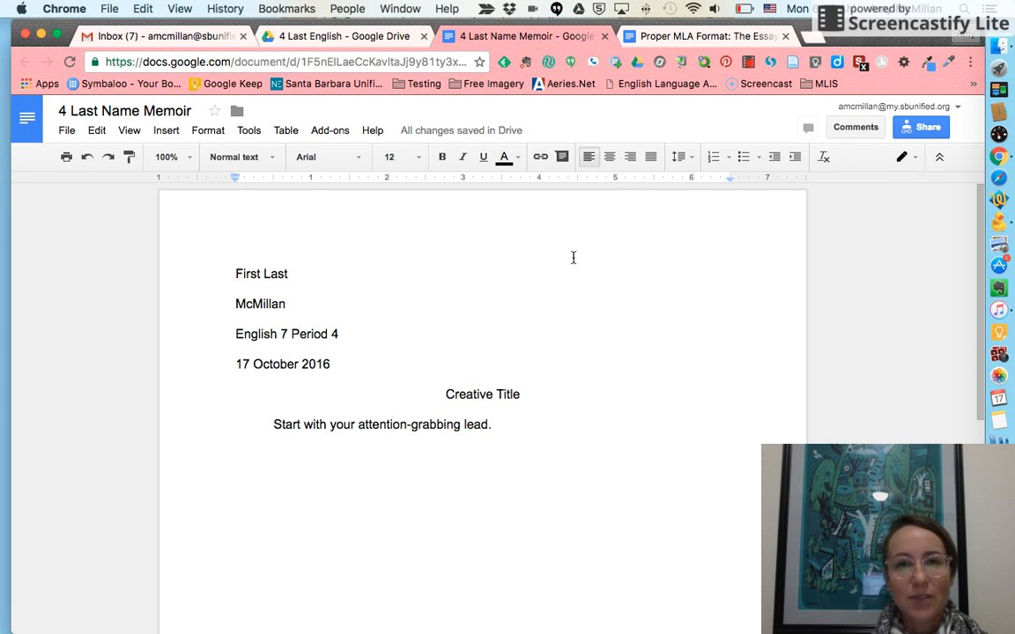